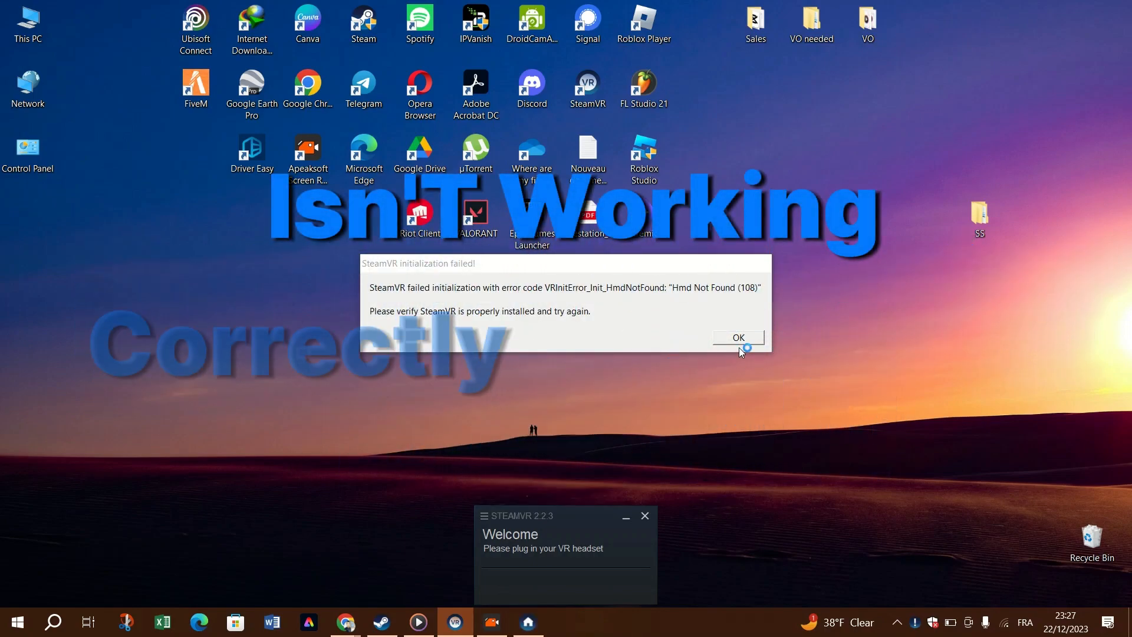
Step: Dismiss the headset-not-found error, review SteamVR Settings, quit SteamVR and dismiss the repeated error
left_click(738, 337)
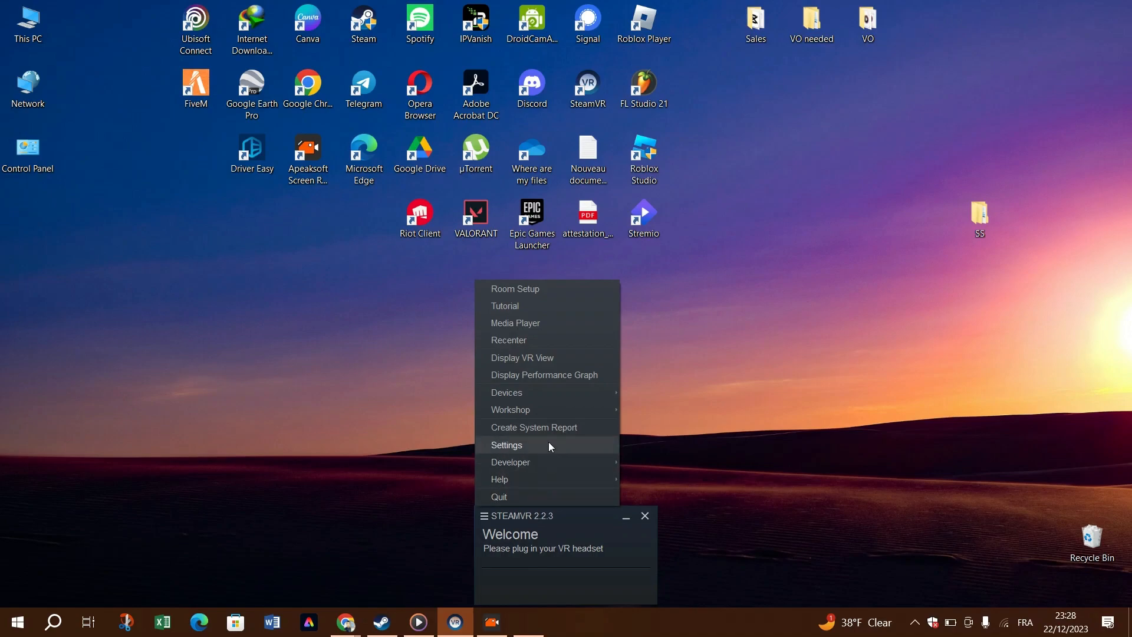
left_click(507, 446)
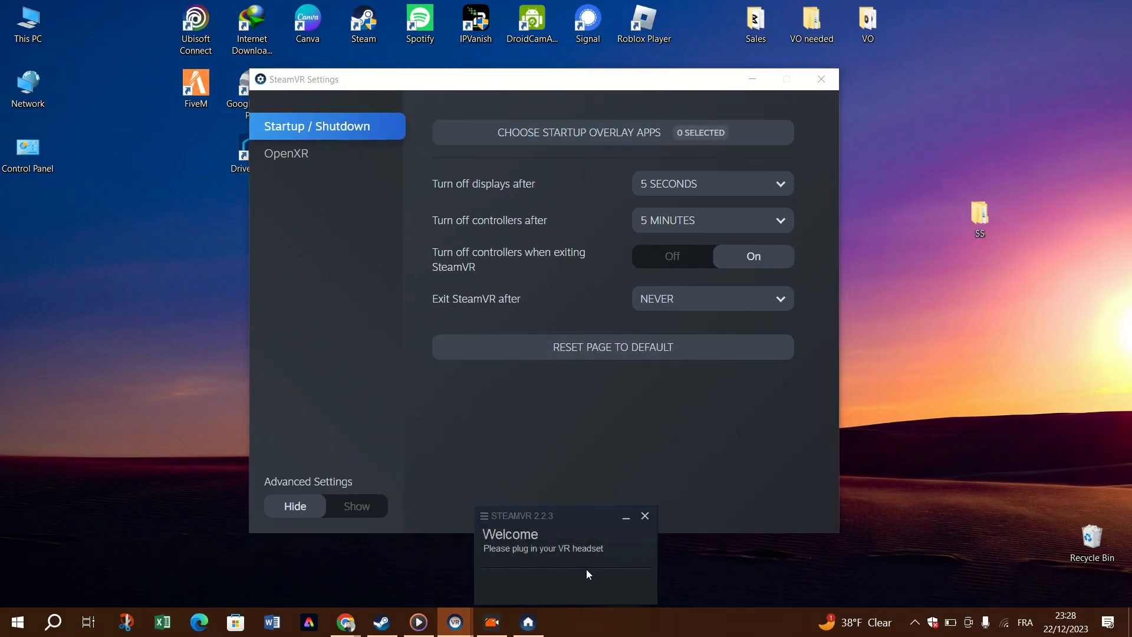
mouse_move(645, 517)
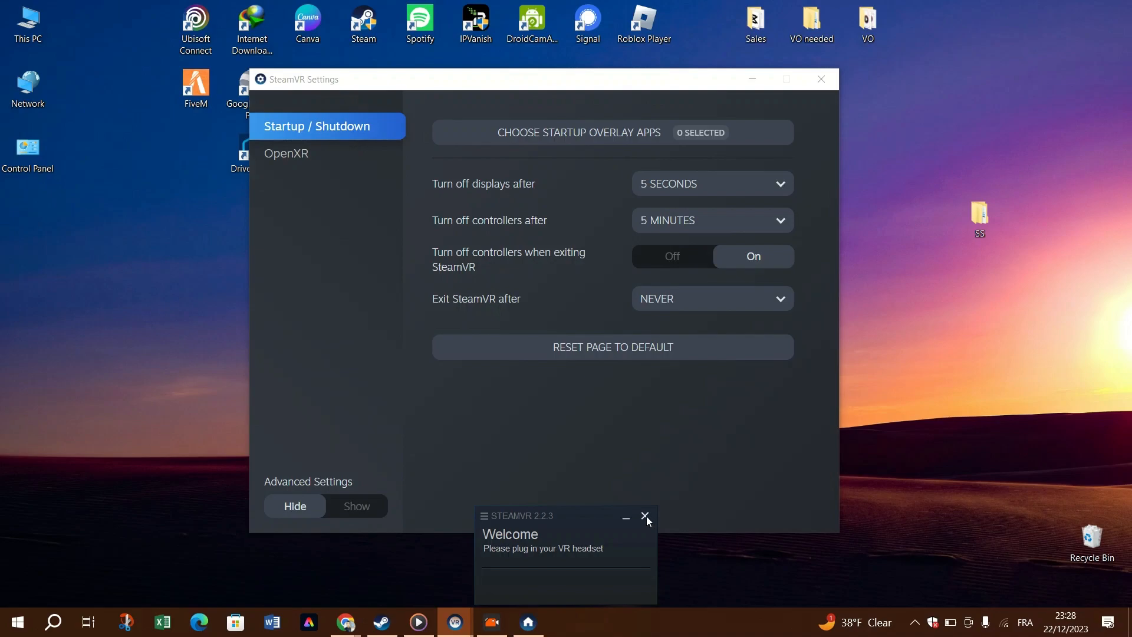
left_click(646, 516)
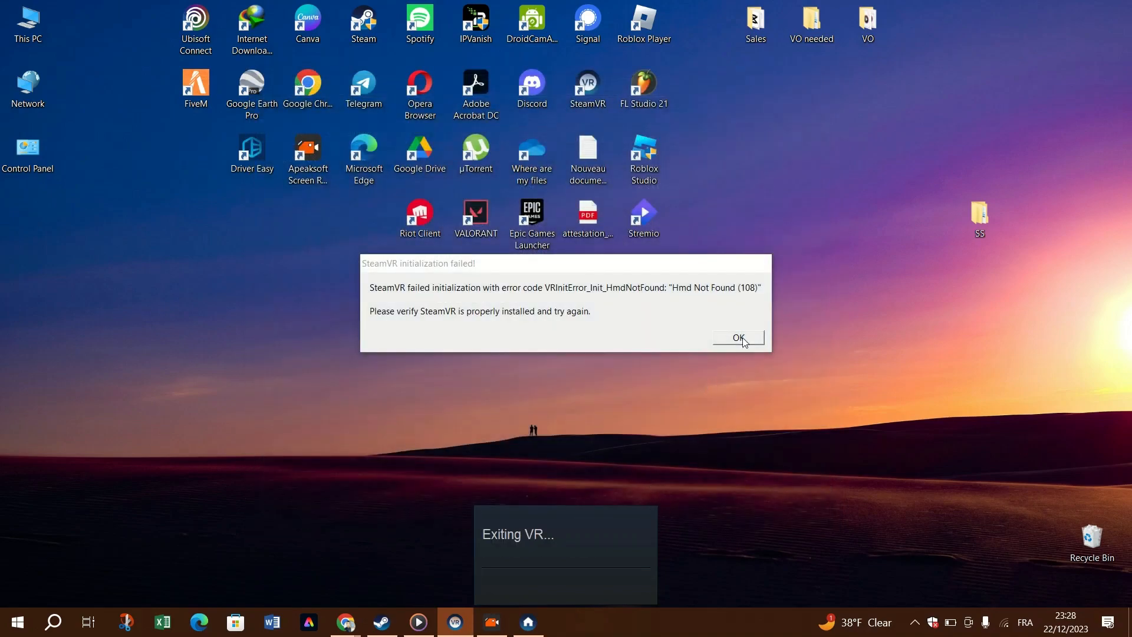
left_click(738, 337)
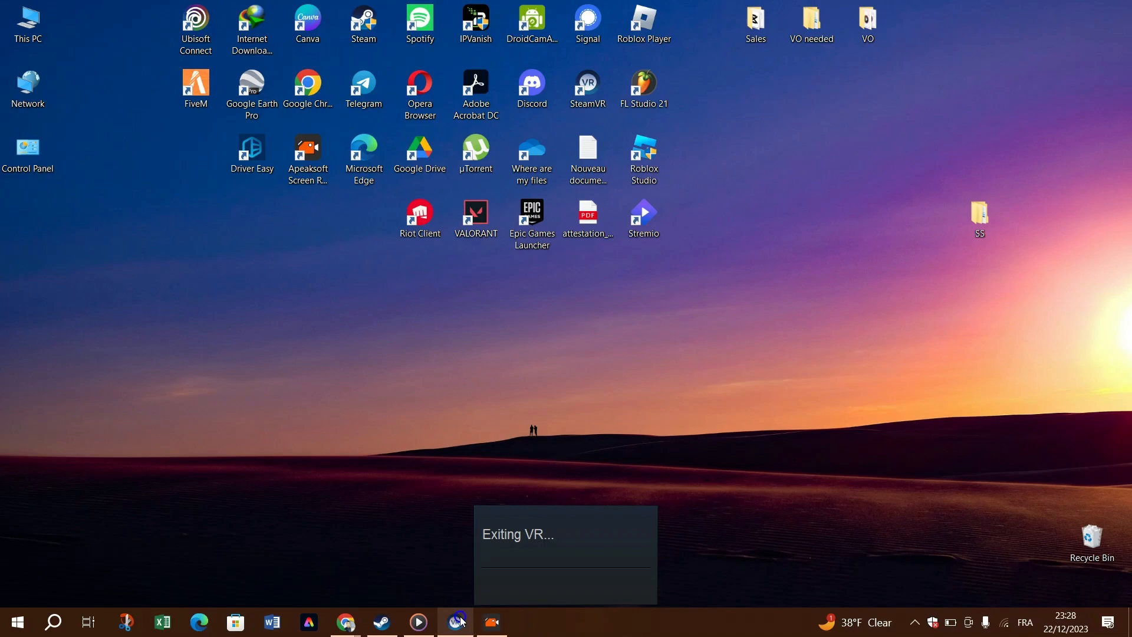
Step: From the system-tray battery panel, go to the full Windows Battery settings page
left_click(381, 623)
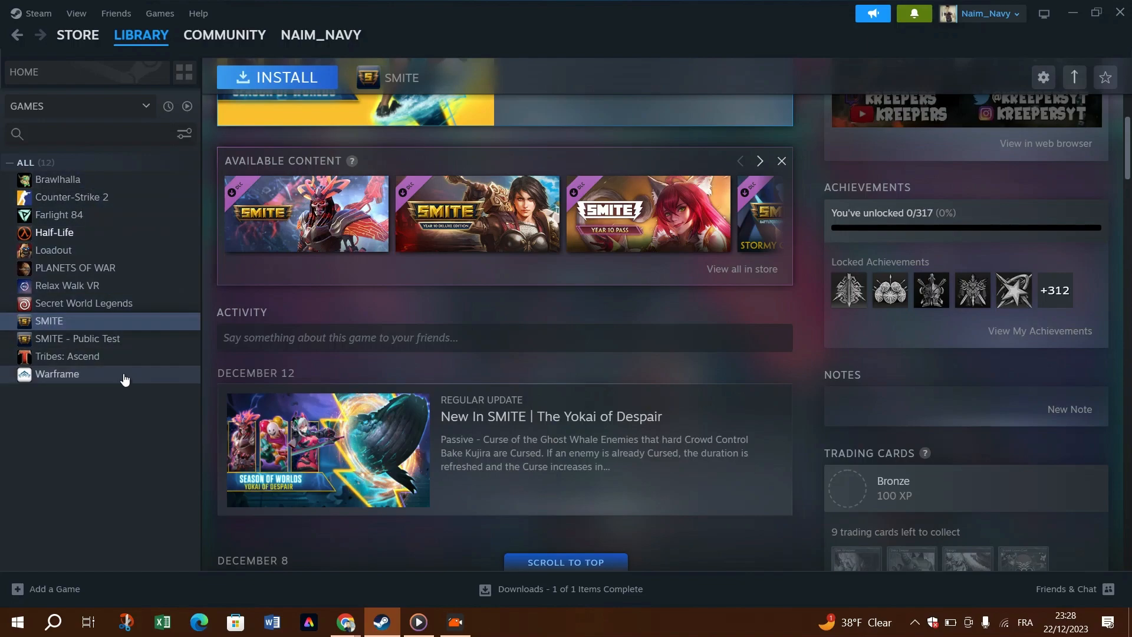
mouse_move(1068, 13)
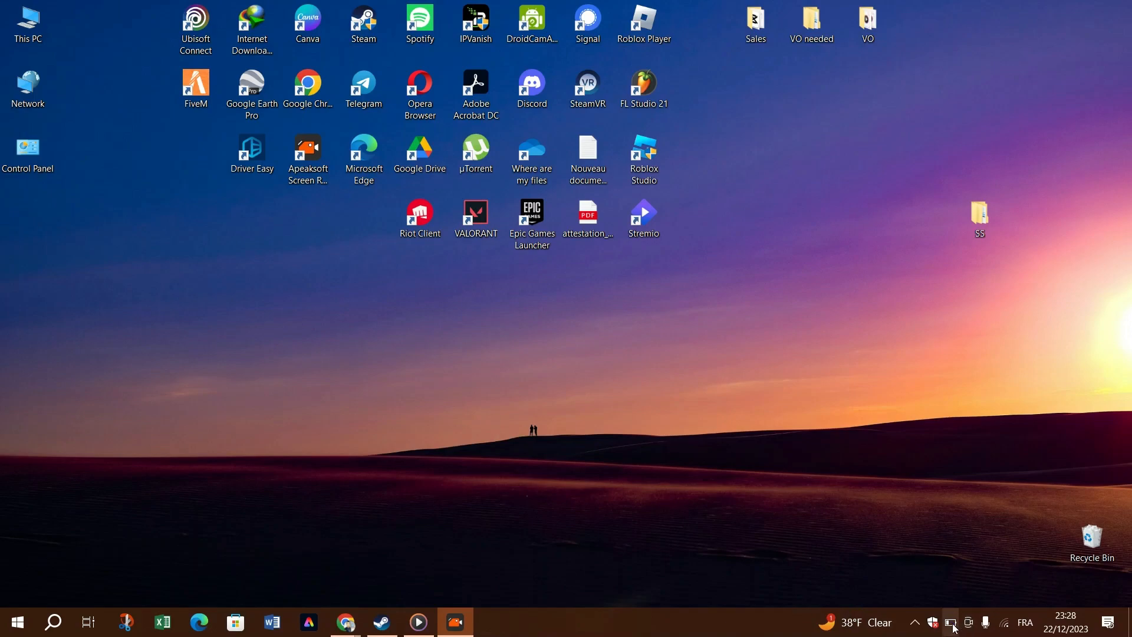
left_click(953, 622)
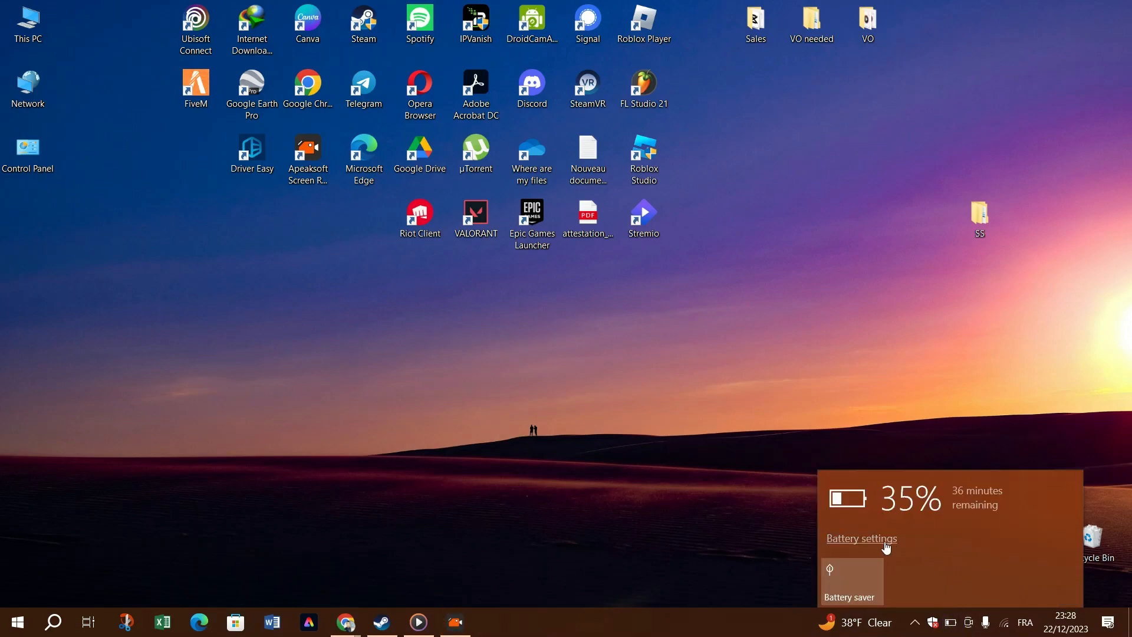
left_click(862, 537)
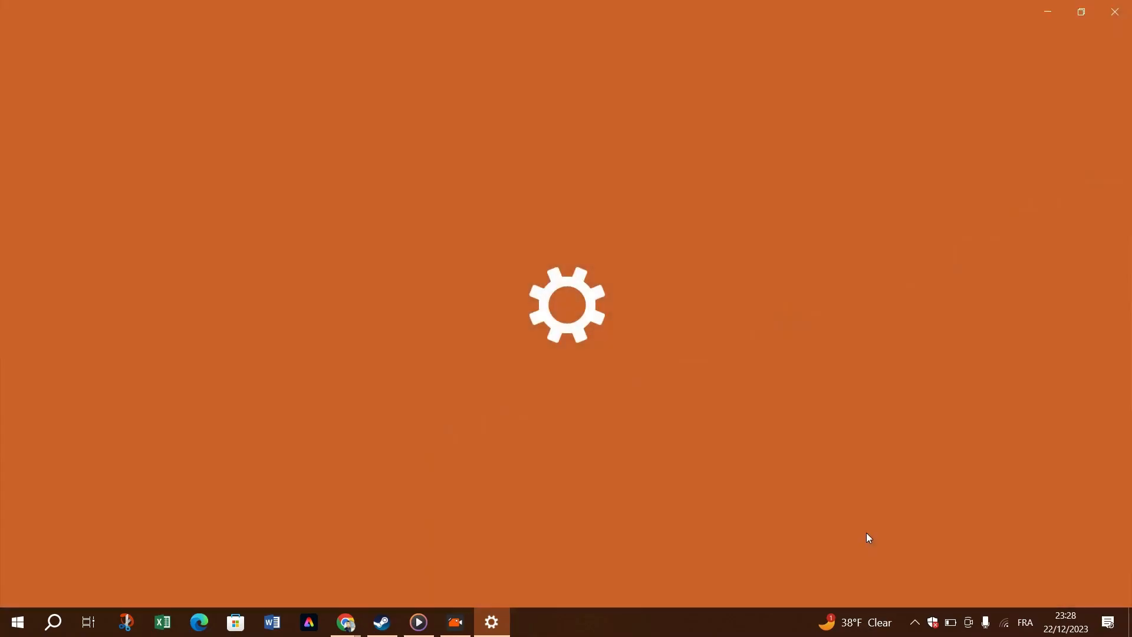
left_click(491, 621)
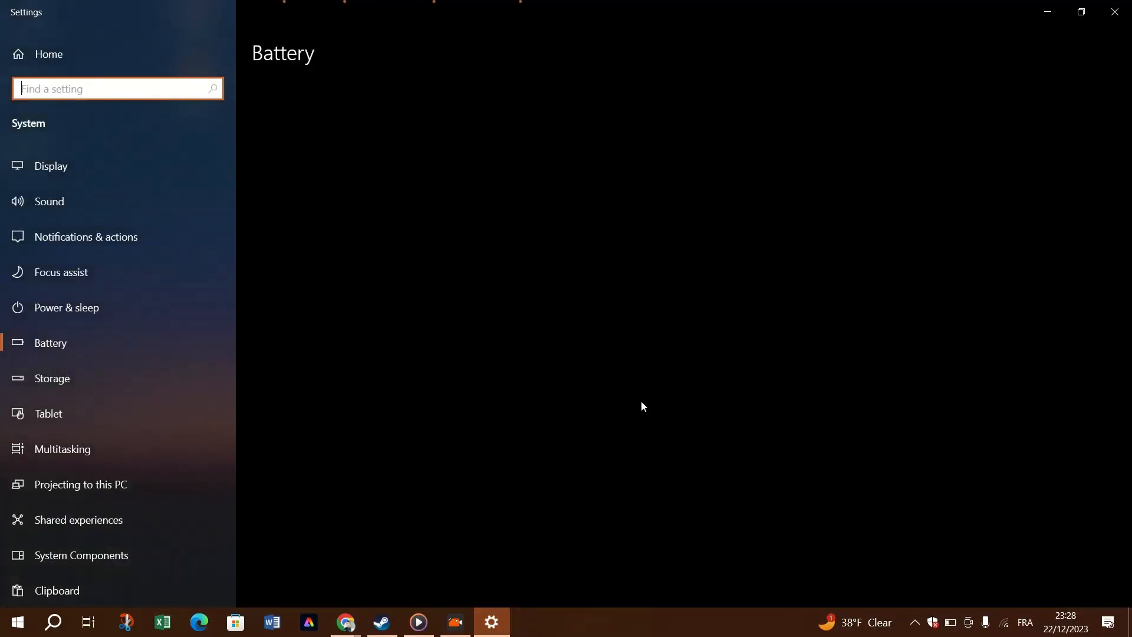
mouse_move(510, 227)
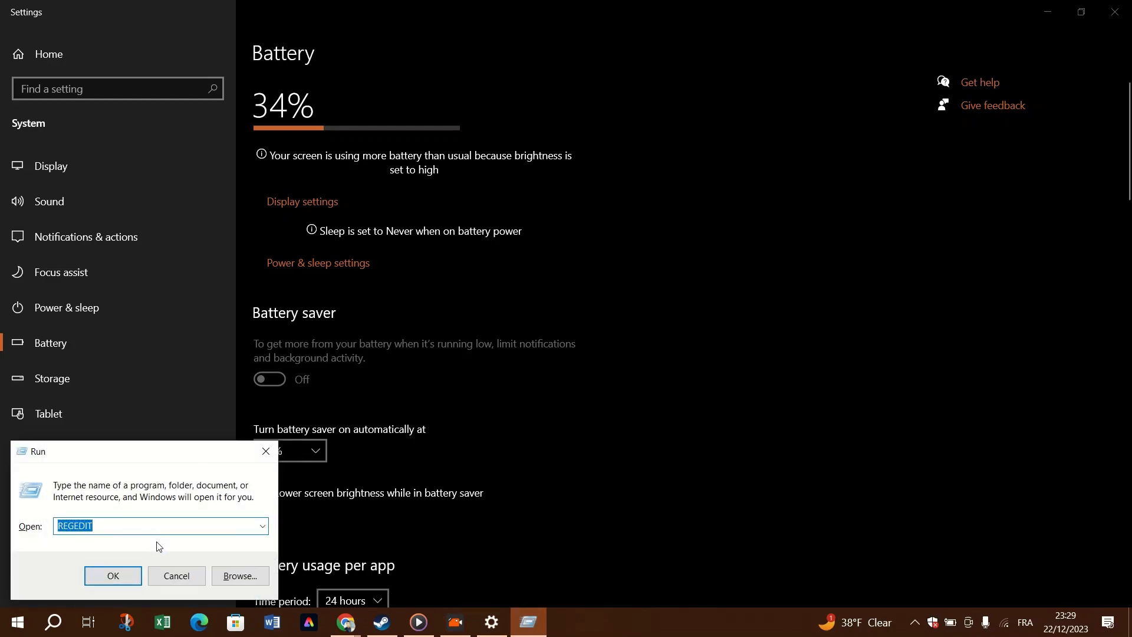
Step: Run powercfg.cpl to bring up Control Panel's Power Options with its power plans
type("powercfg")
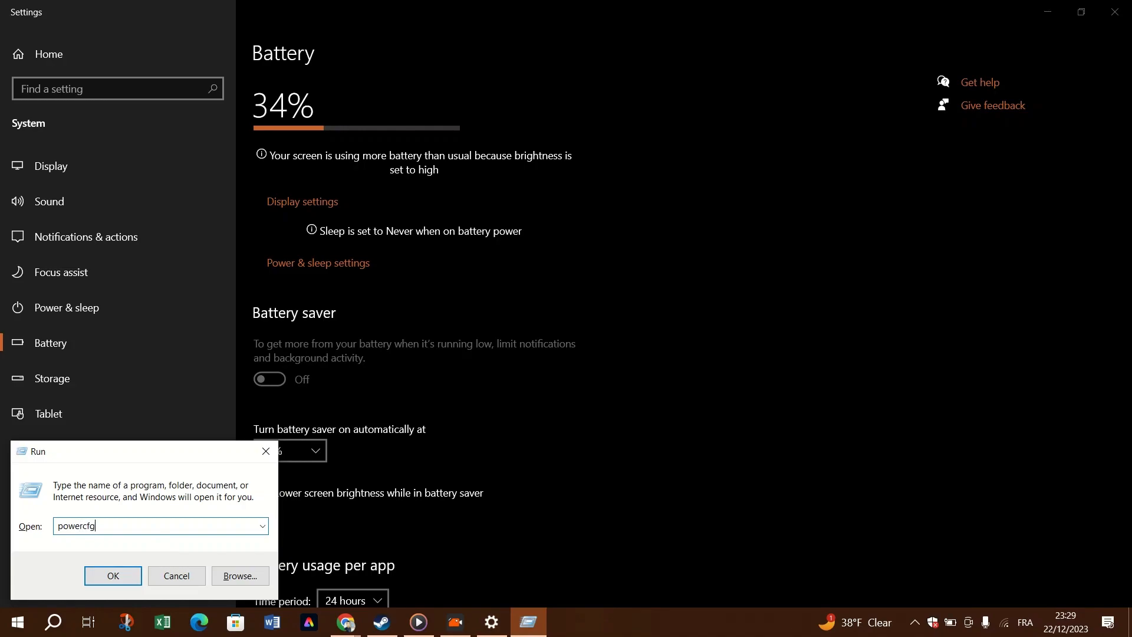
left_click(112, 576)
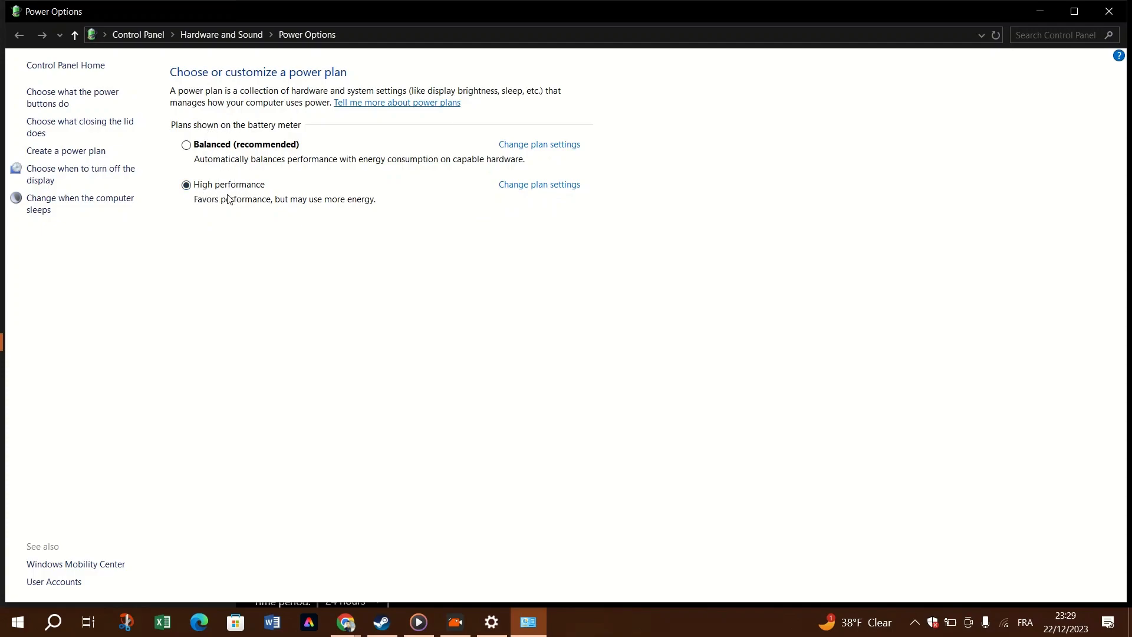
mouse_move(274, 267)
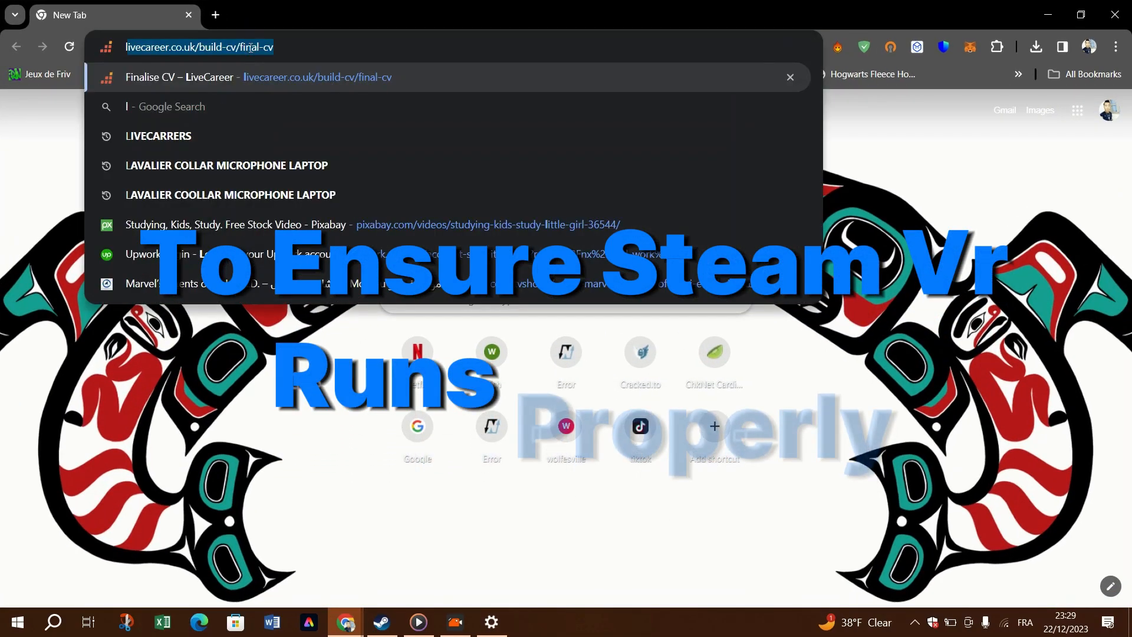
Step: Google 'latest nvidia graphics drivers' and go to NVIDIA's official Driver Downloads page
type("latest nvid")
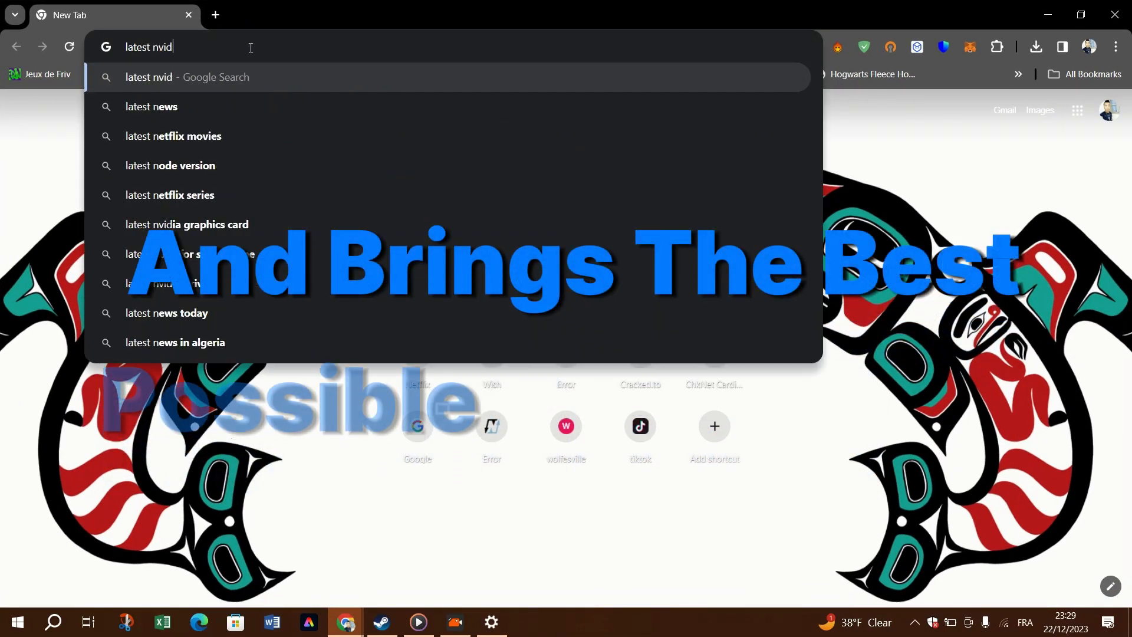
left_click(186, 224)
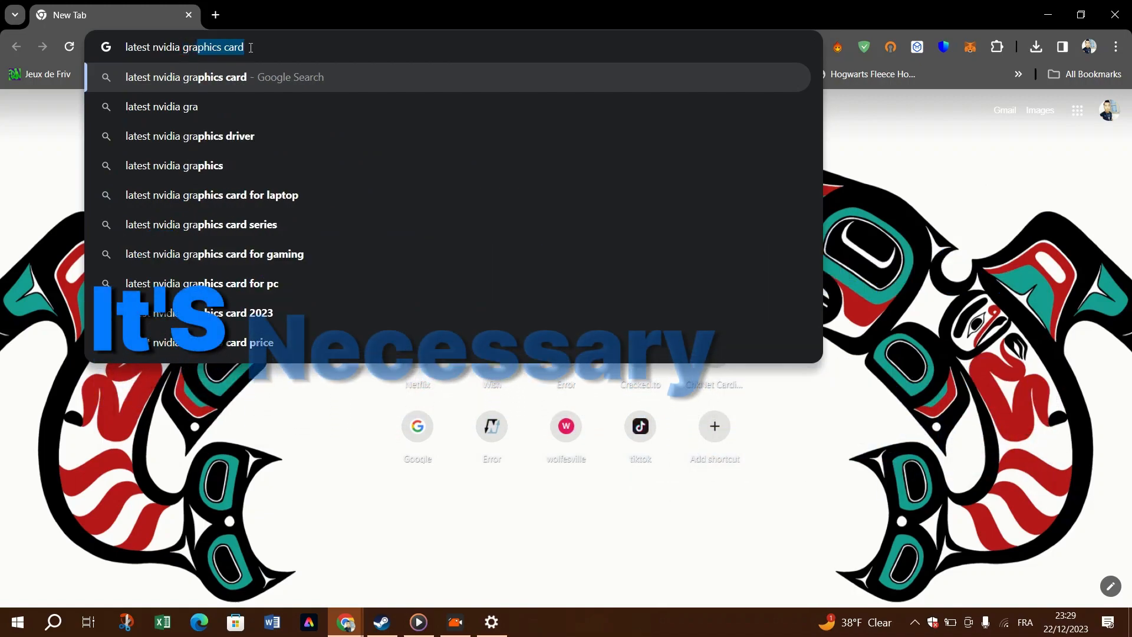
key("Backspace")
type("phics drivers")
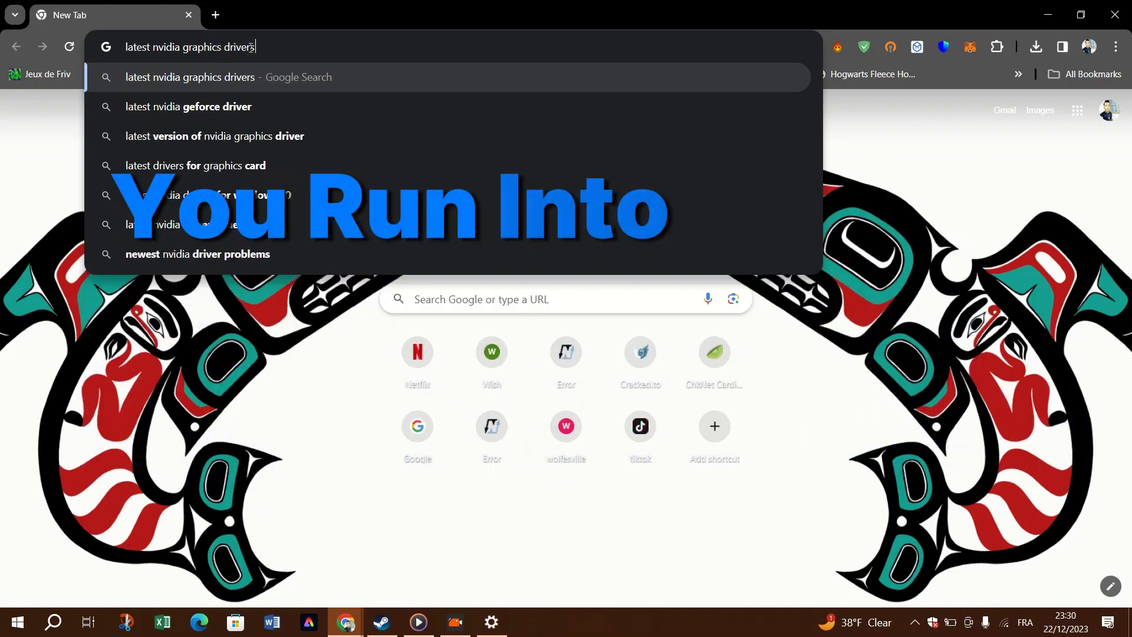
key("Enter")
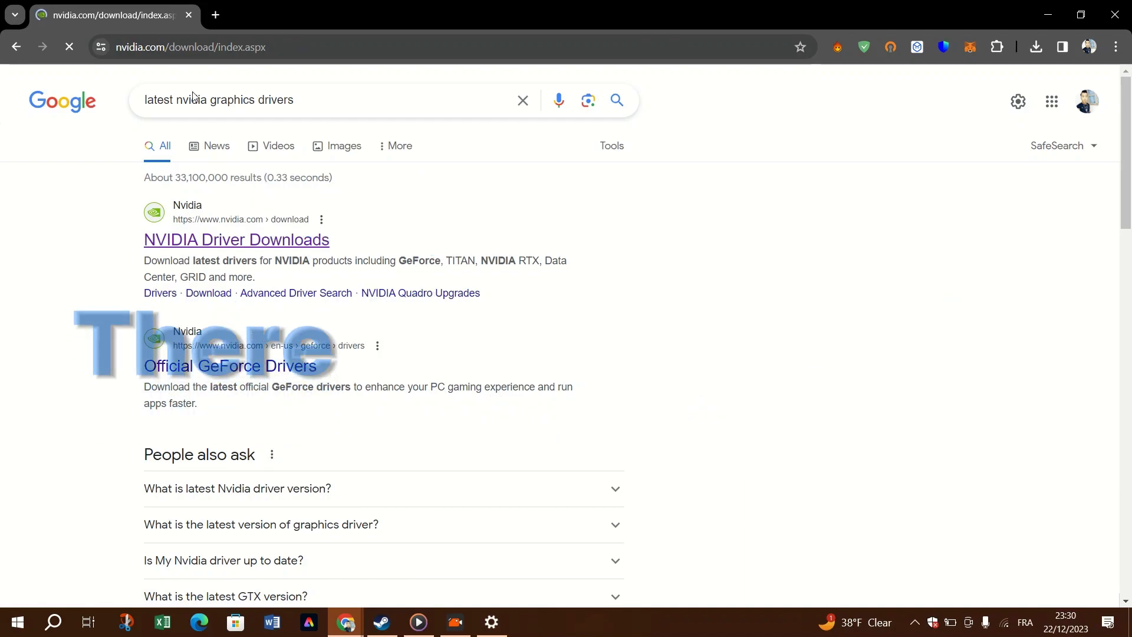
left_click(228, 239)
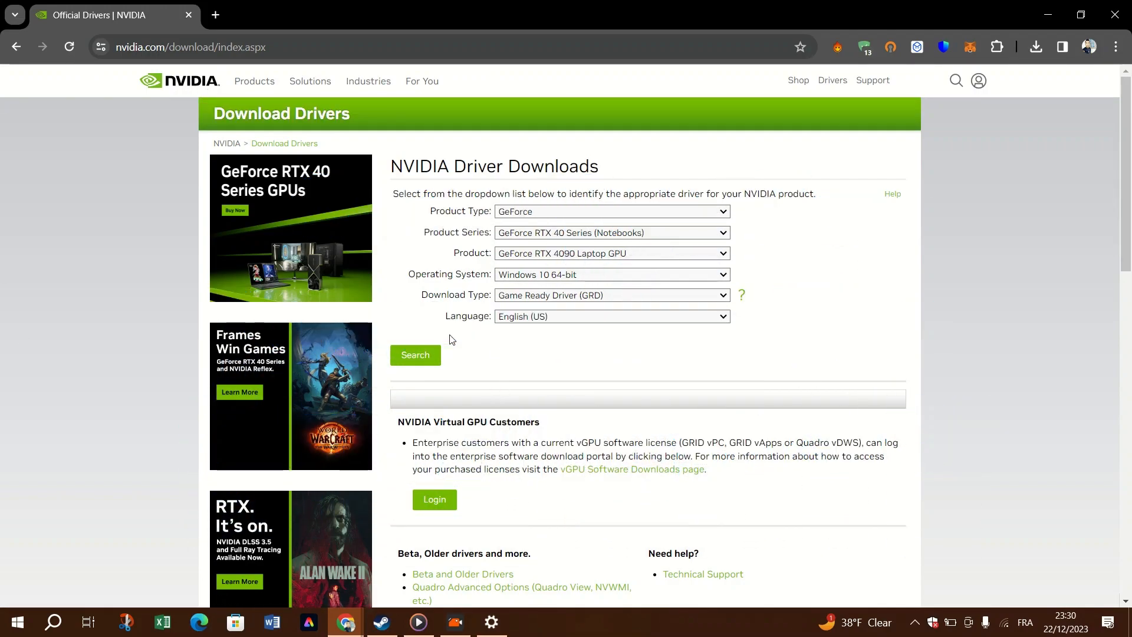
mouse_move(529, 245)
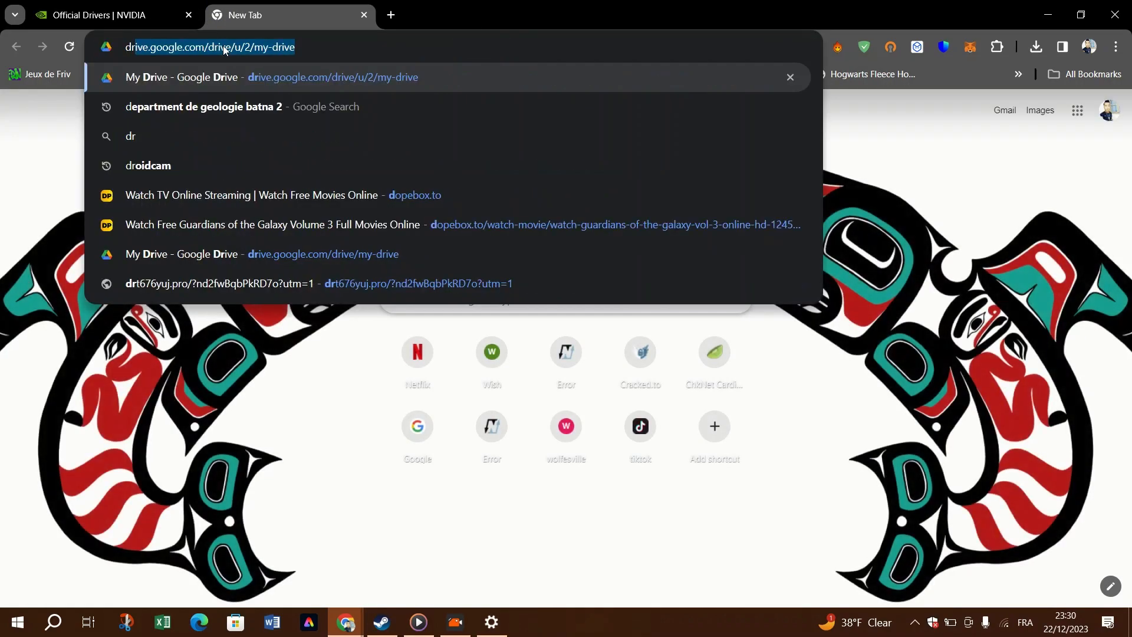
Step: Google 'driver easy' and go to the Driver Easy website
type("driver easy")
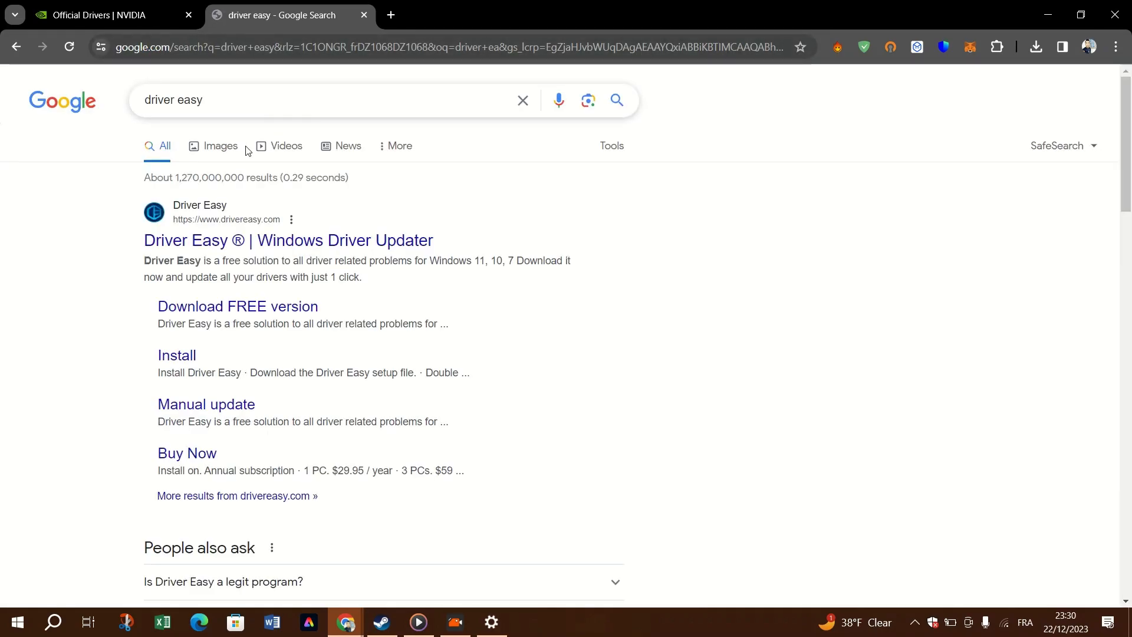
left_click(288, 241)
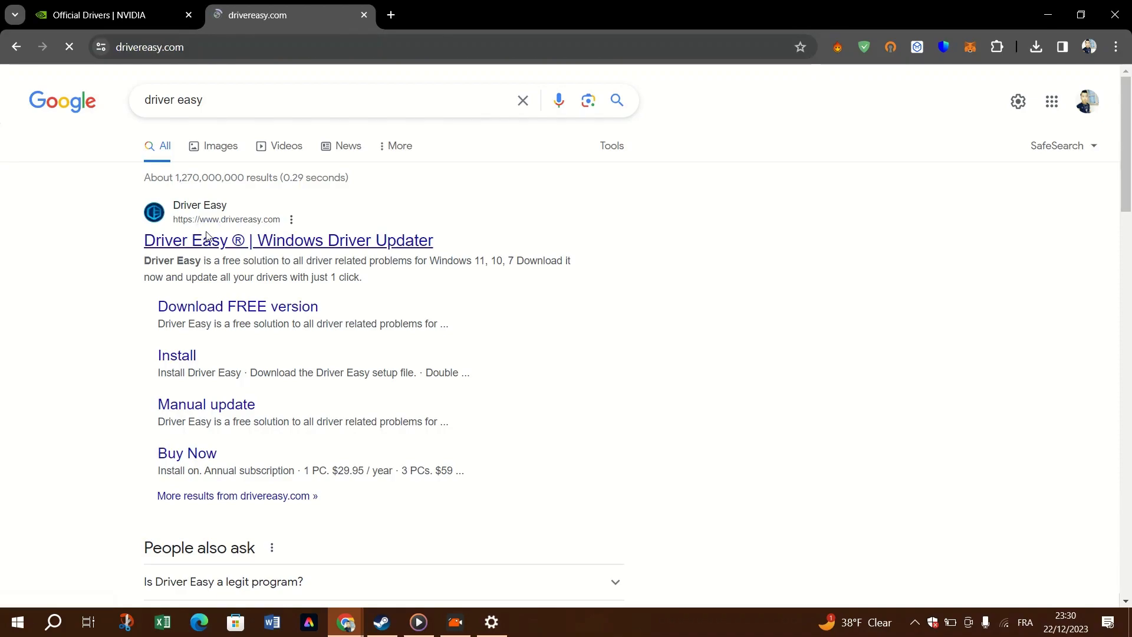
left_click(287, 241)
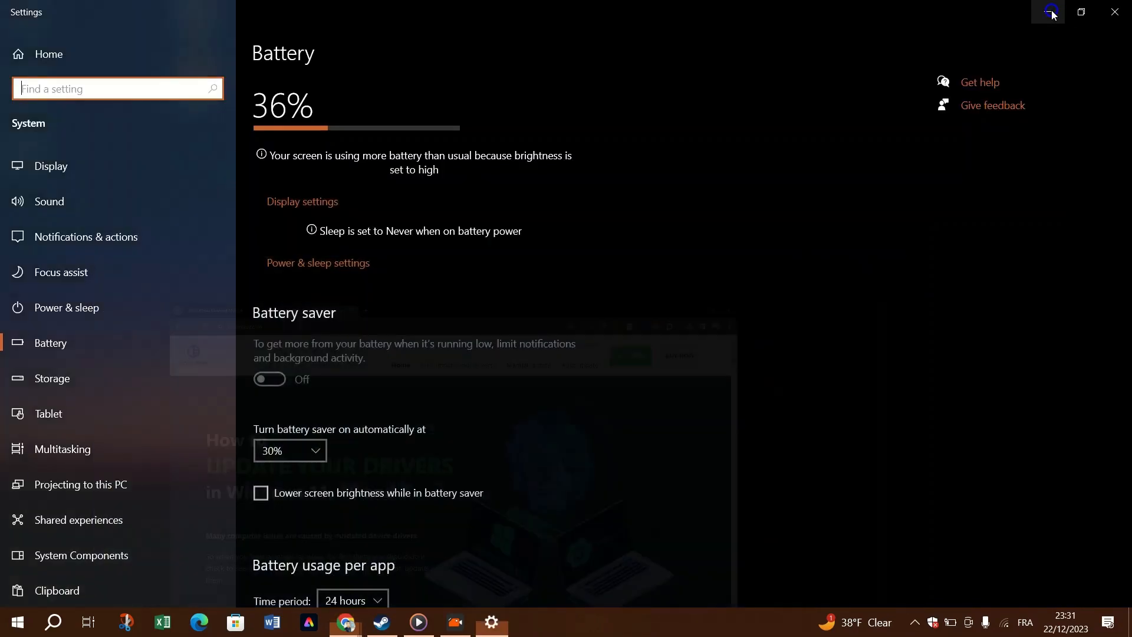
Step: Minimize the Battery settings page, view Driver Easy's 29 available updates, then close Driver Easy
left_click(1115, 12)
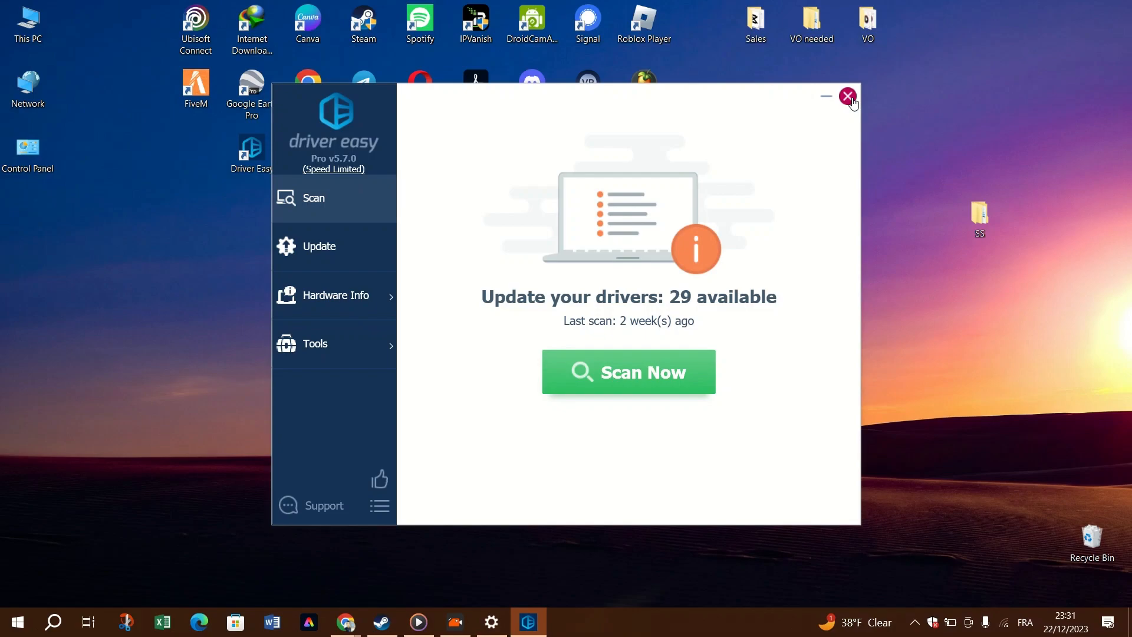
left_click(846, 96)
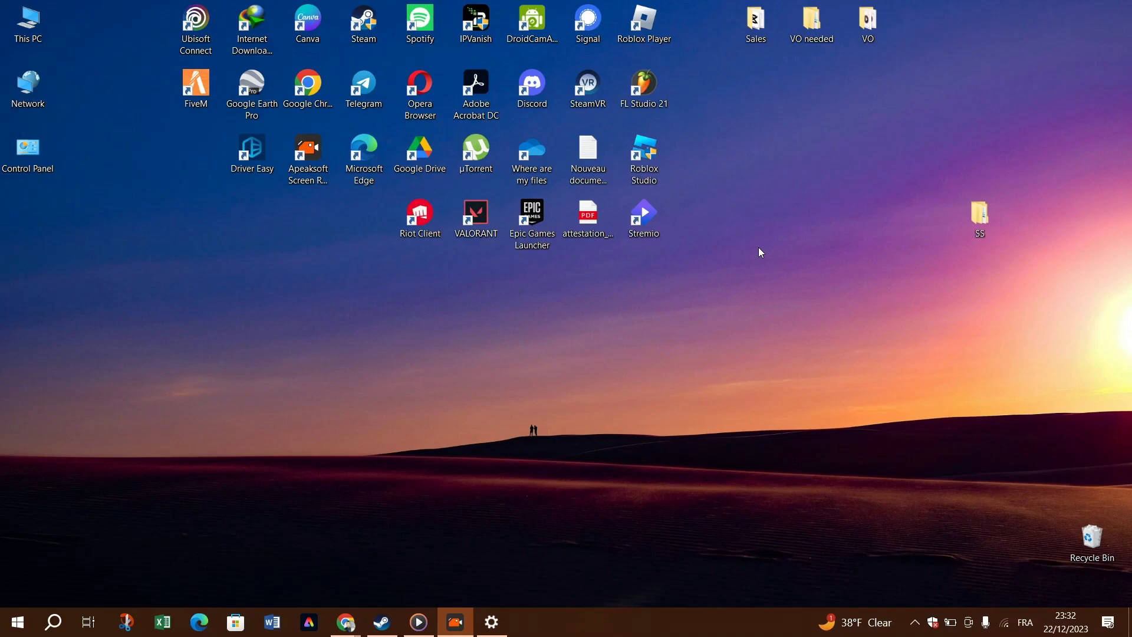
right_click(746, 248)
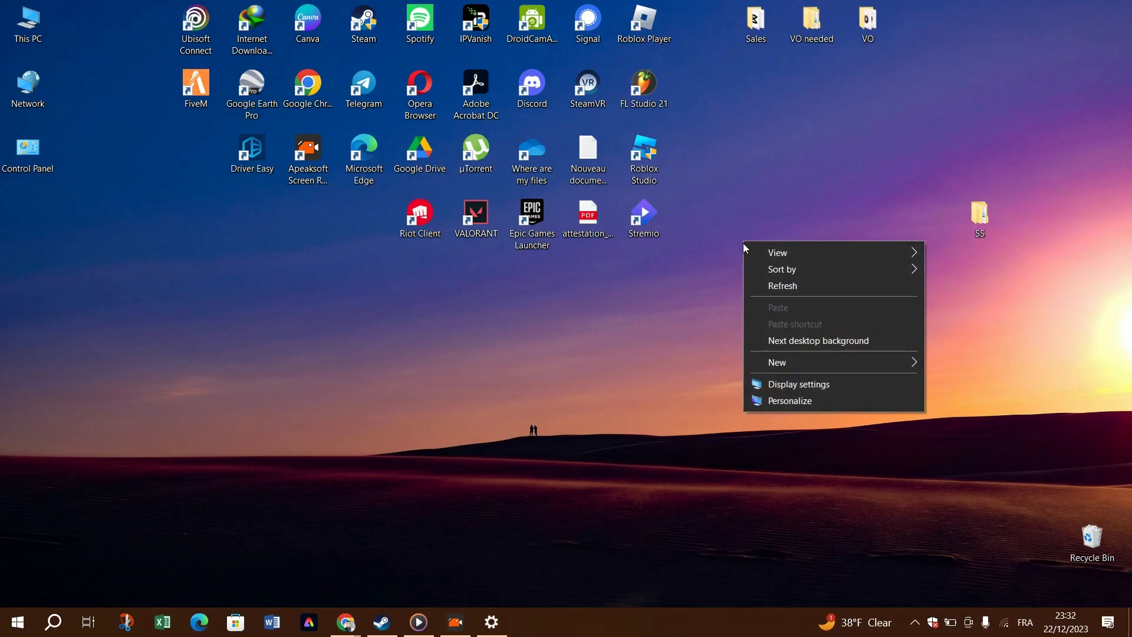
mouse_move(802, 397)
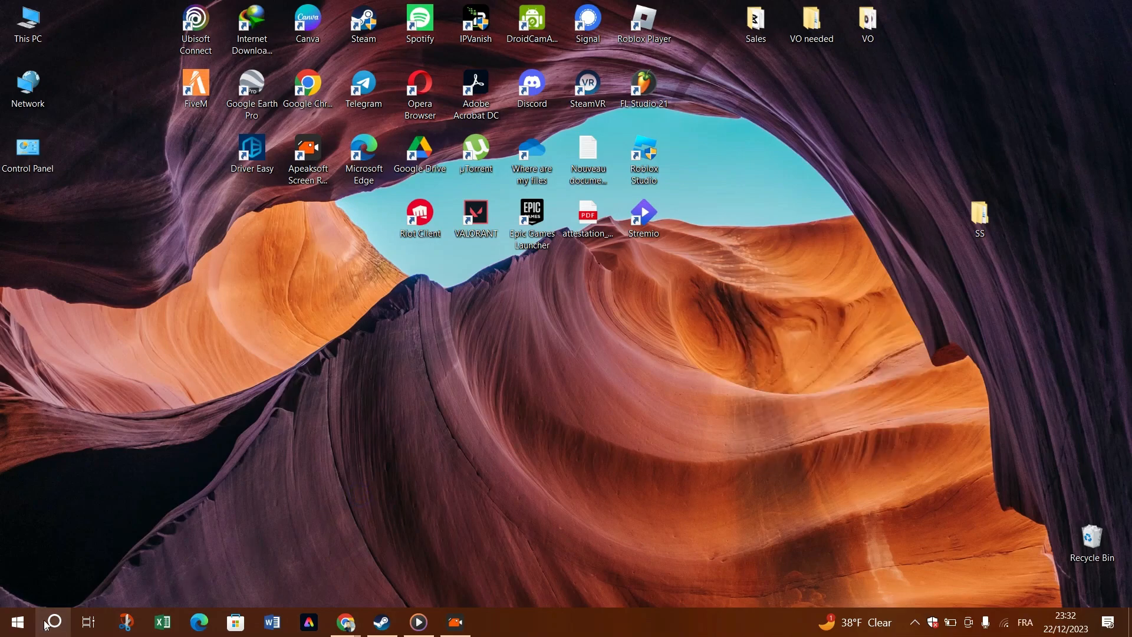
left_click(53, 620)
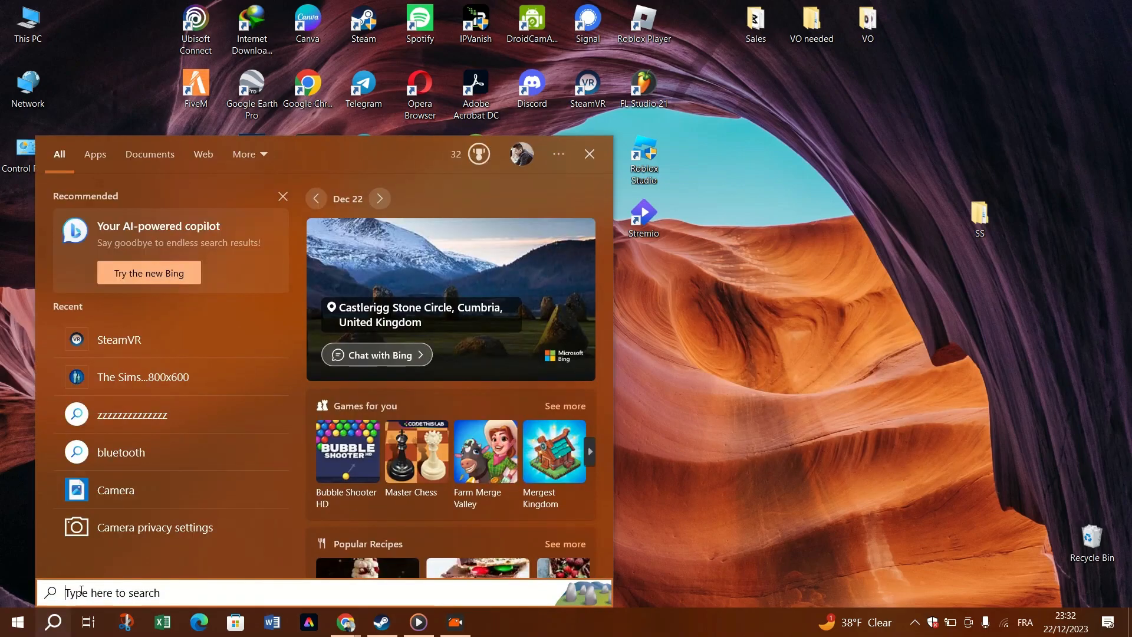
type("nvidia")
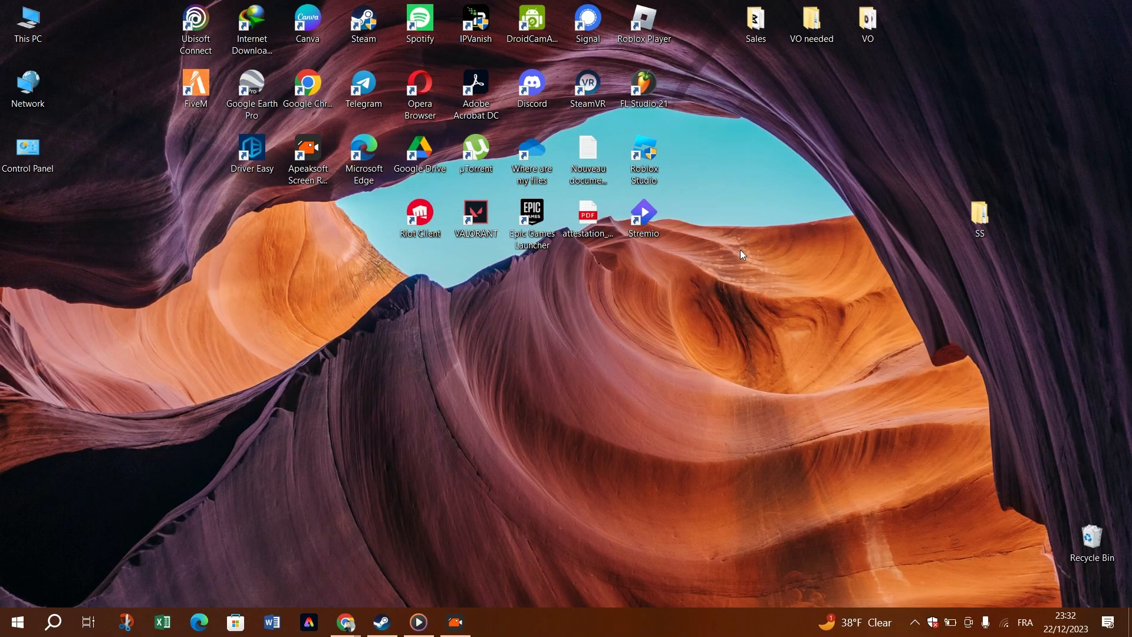
mouse_move(711, 307)
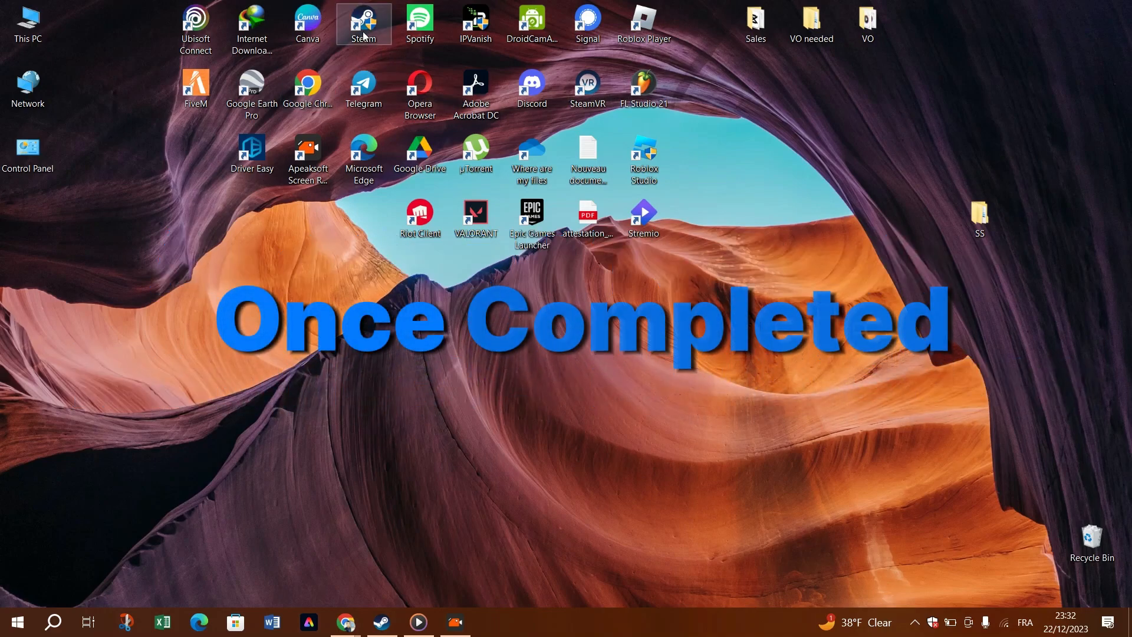
right_click(363, 19)
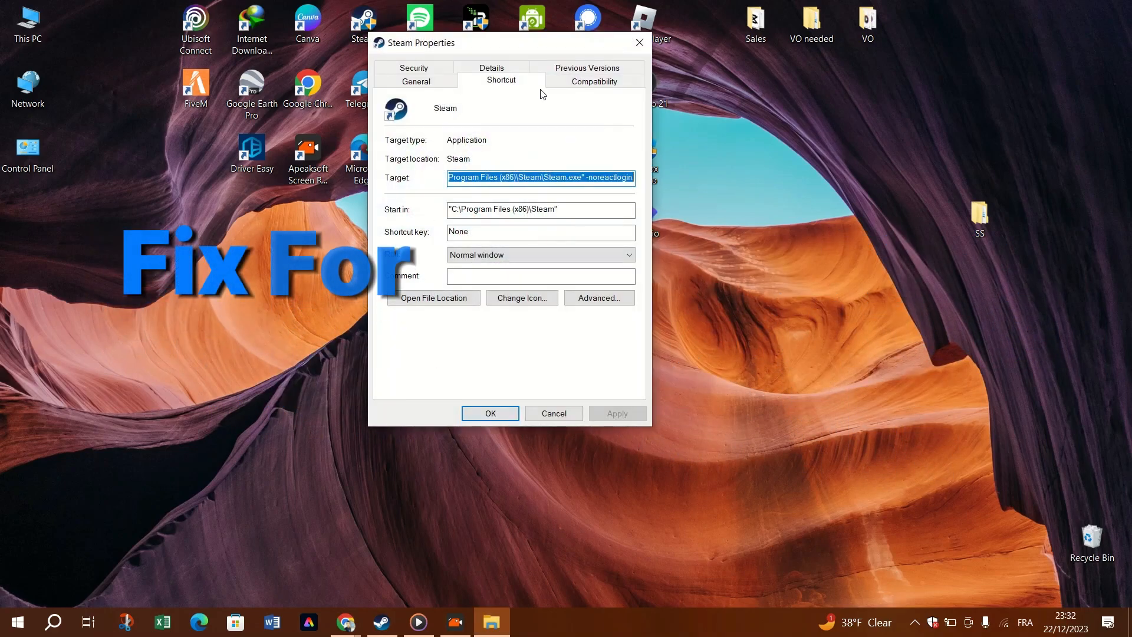
left_click(593, 80)
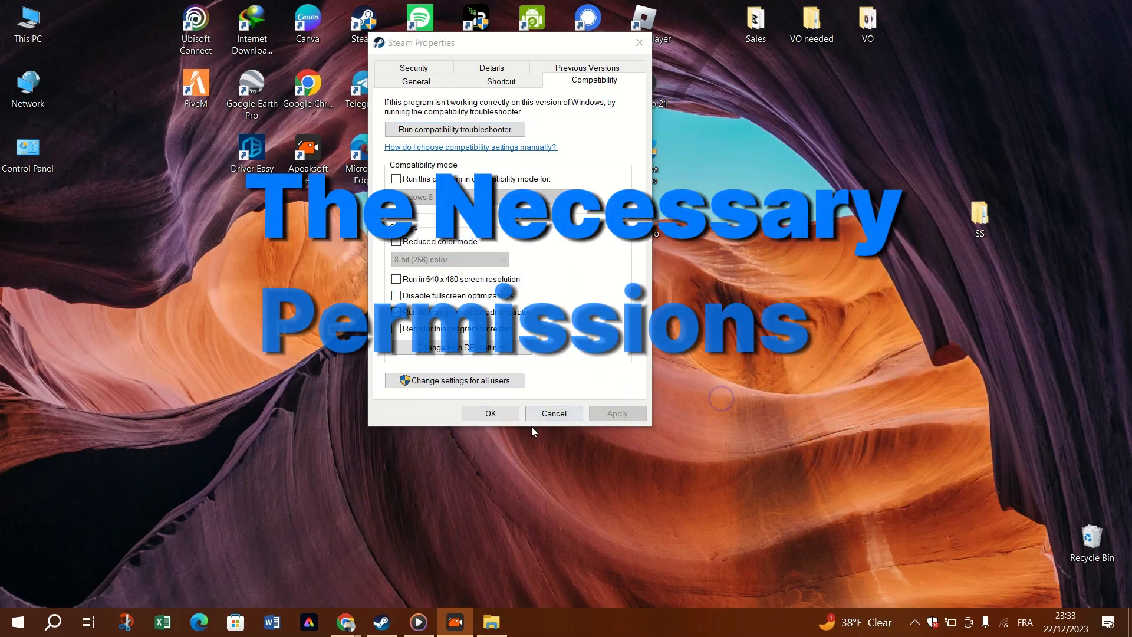
left_click(554, 414)
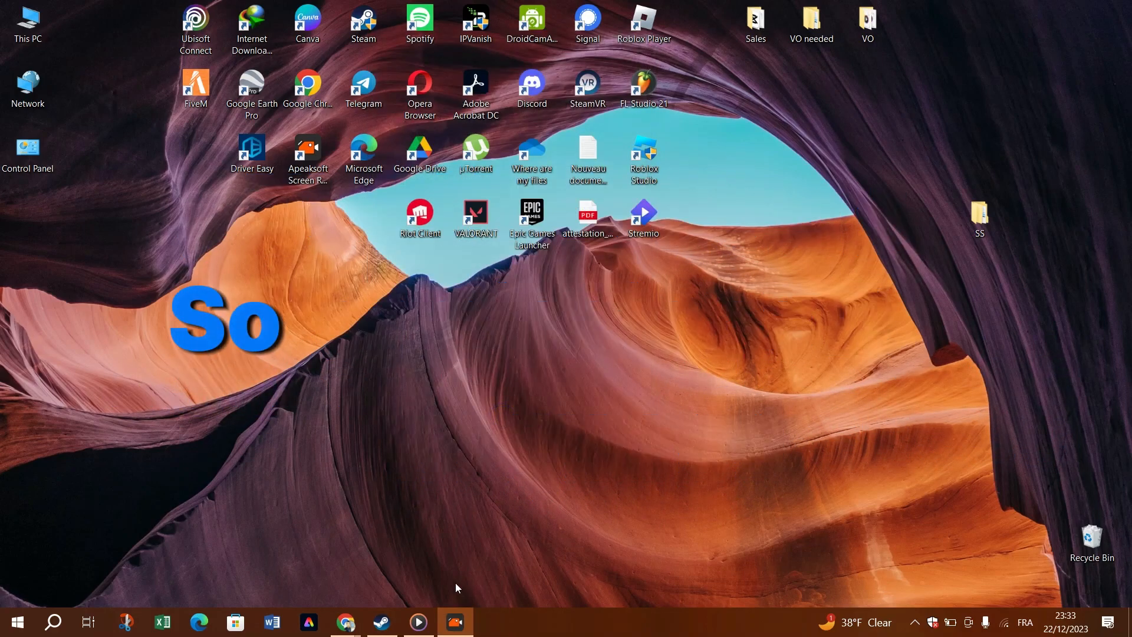
left_click(382, 622)
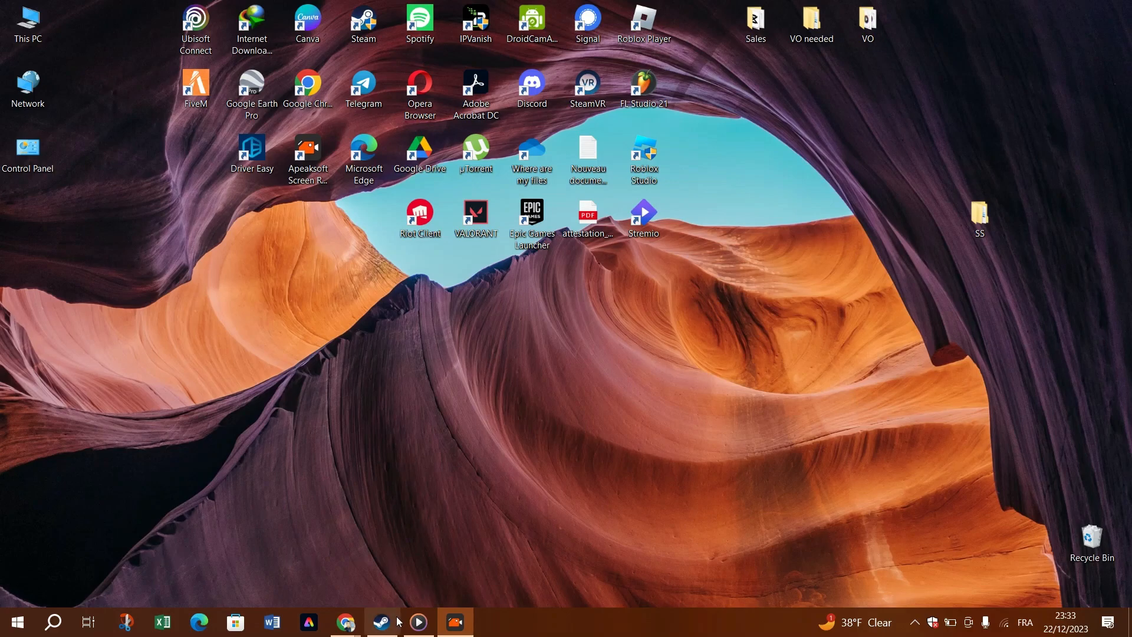
mouse_move(110, 613)
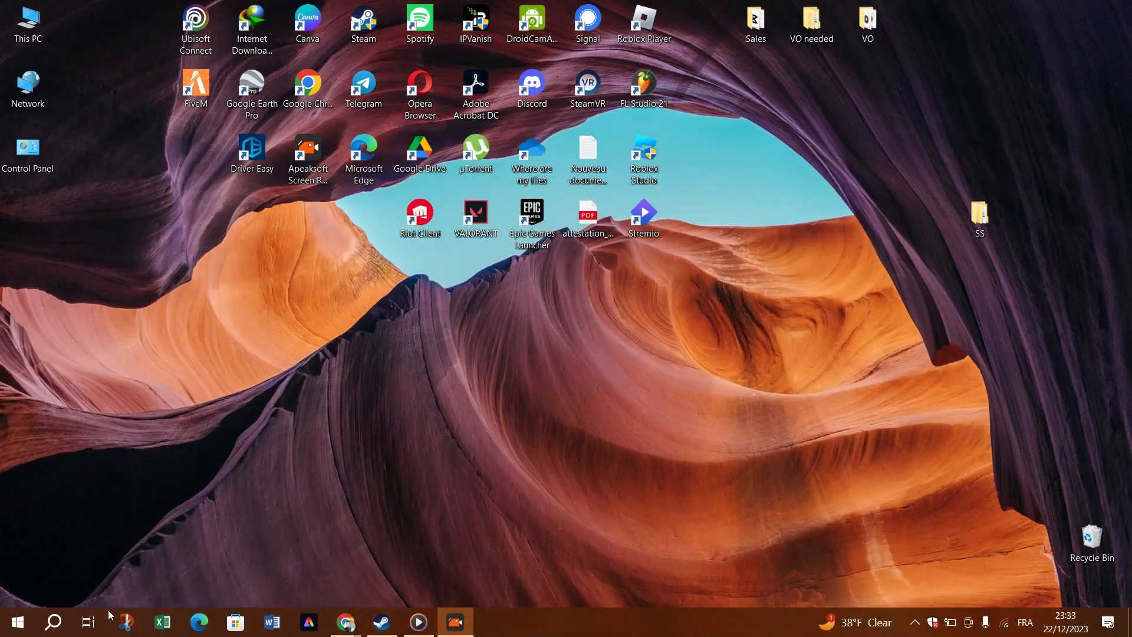
Step: Review SteamVR's Startup/Shutdown and OpenXR settings pages, then bring the Steam library back in front
left_click(384, 623)
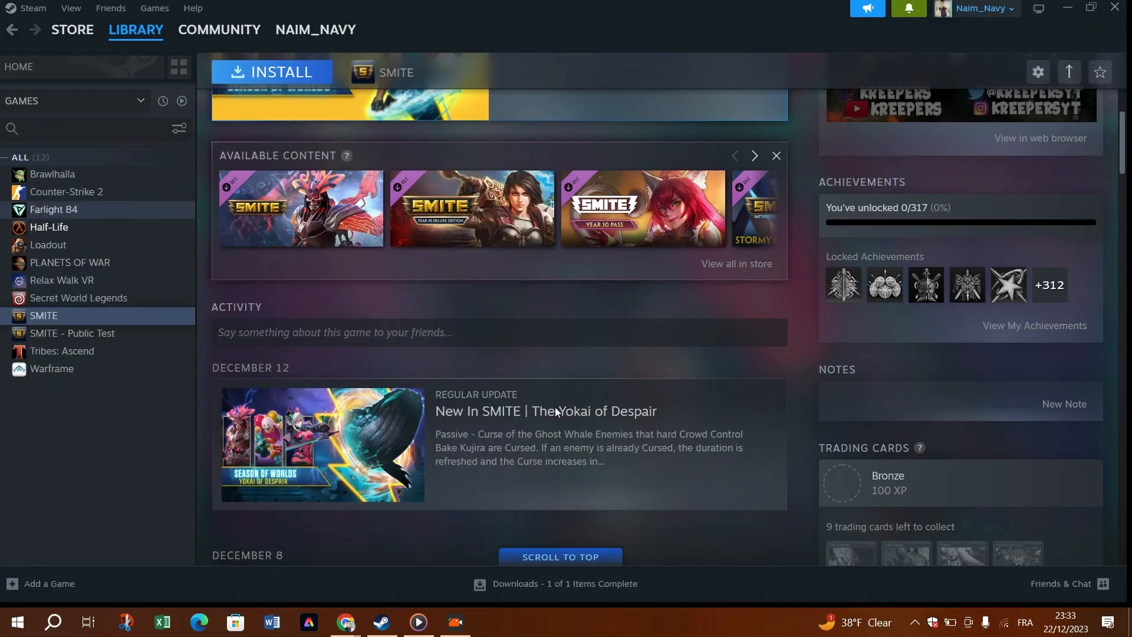
mouse_move(481, 460)
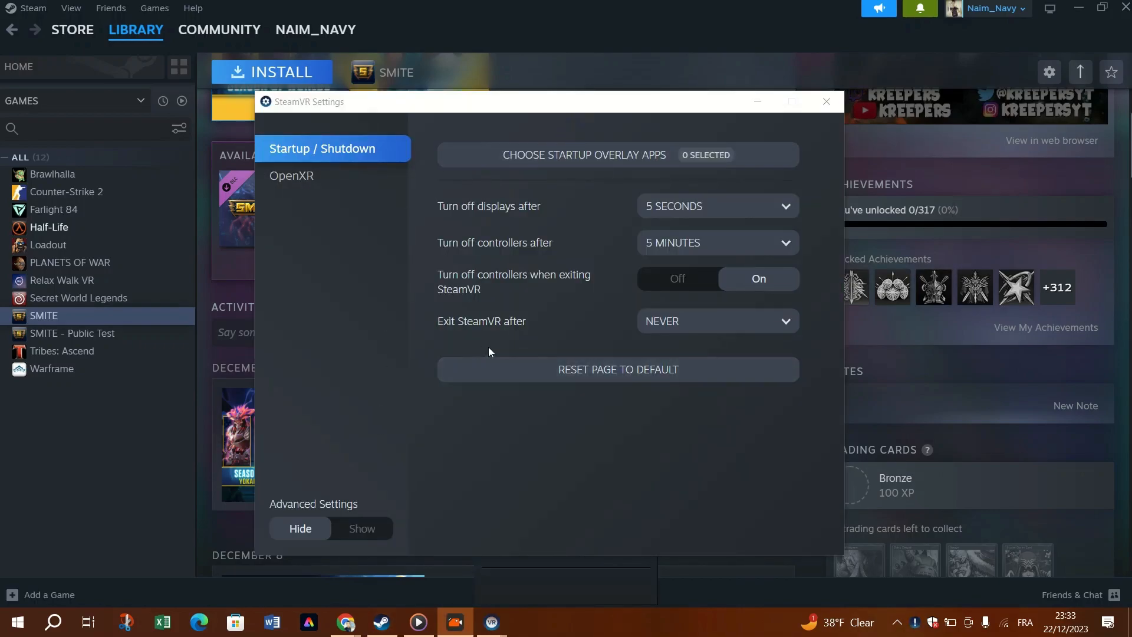
mouse_move(578, 161)
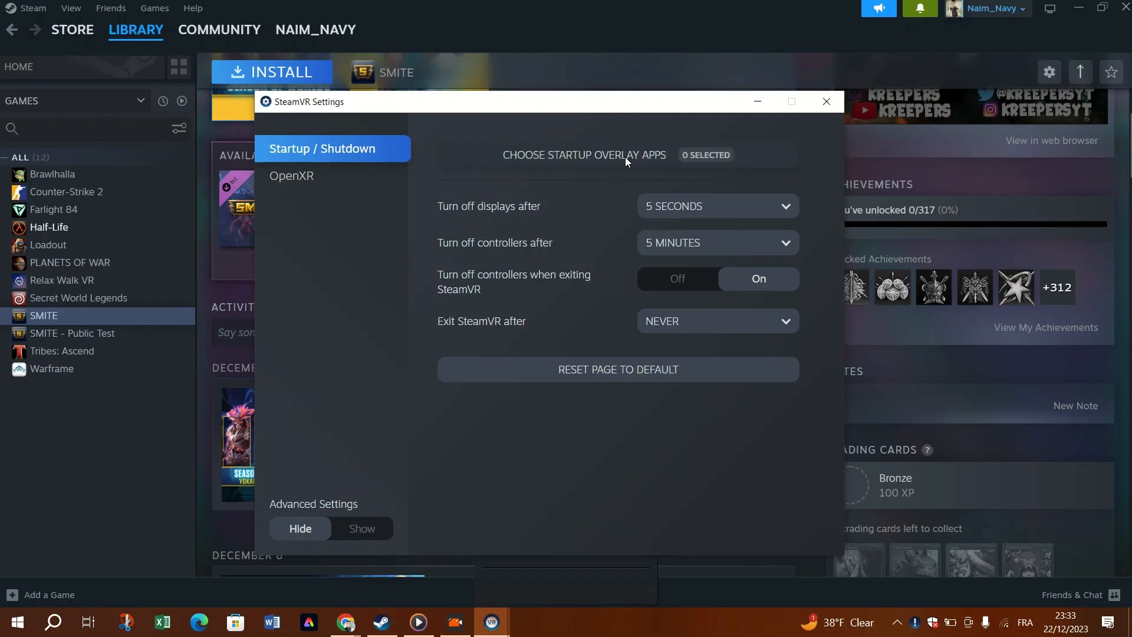
mouse_move(522, 344)
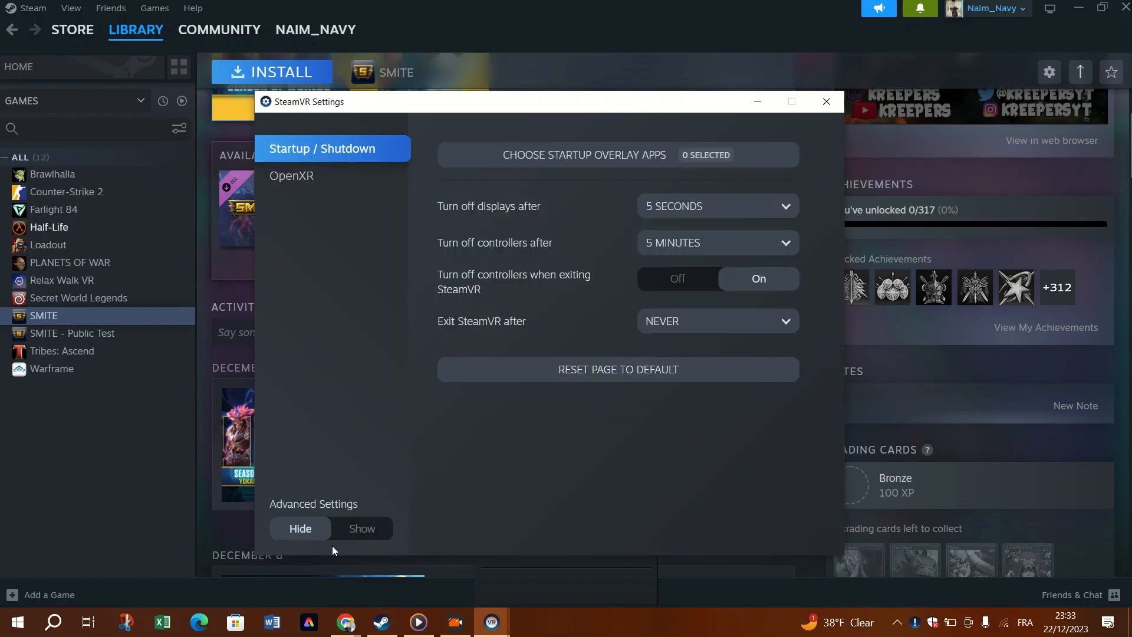
left_click(291, 176)
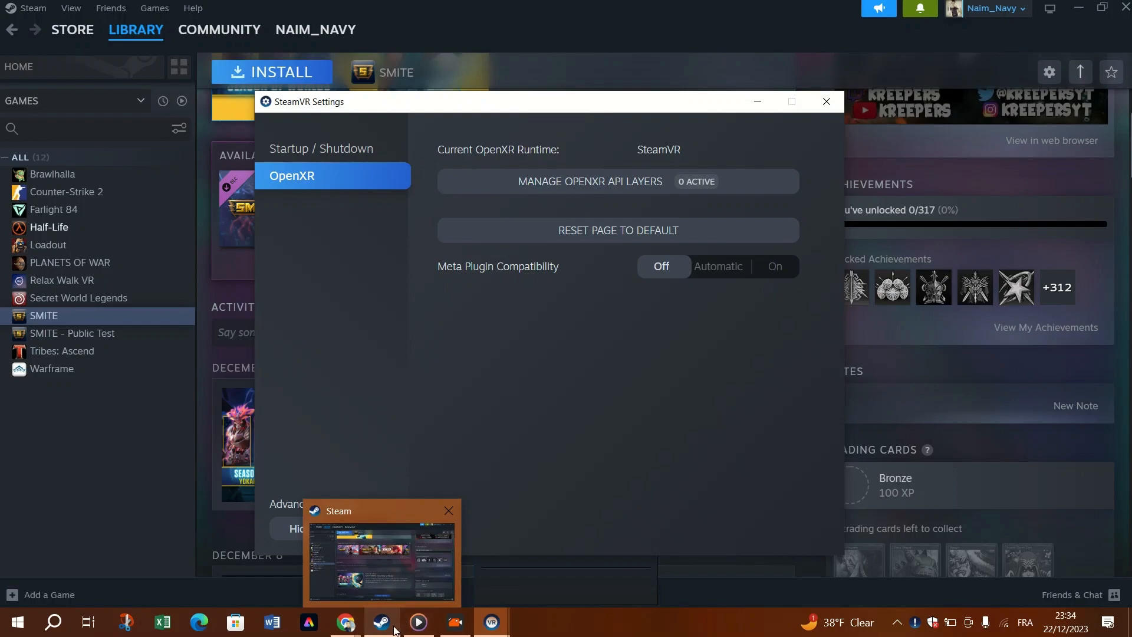
left_click(826, 101)
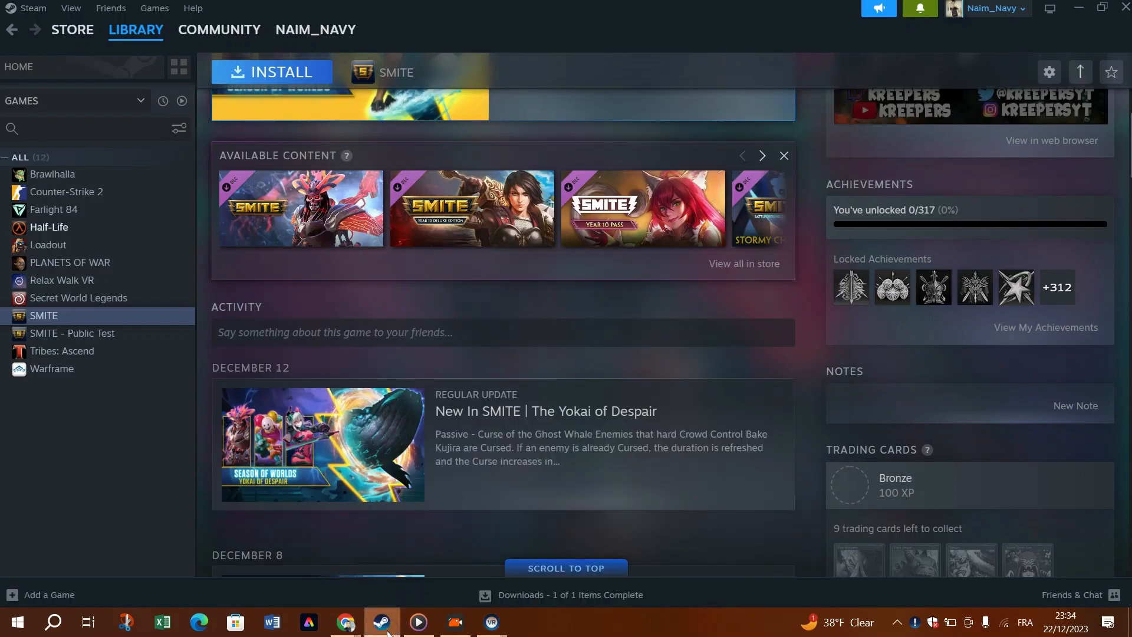
left_click(33, 7)
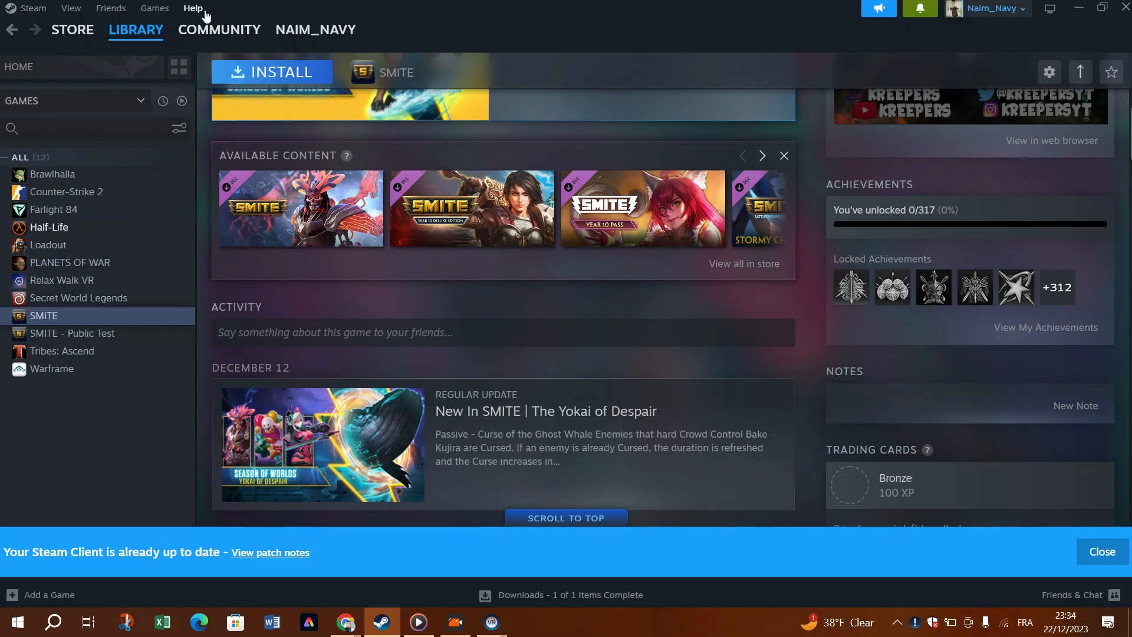
Step: Glance through the Help menu, then go to Steam > Settings showing the Account page
left_click(189, 8)
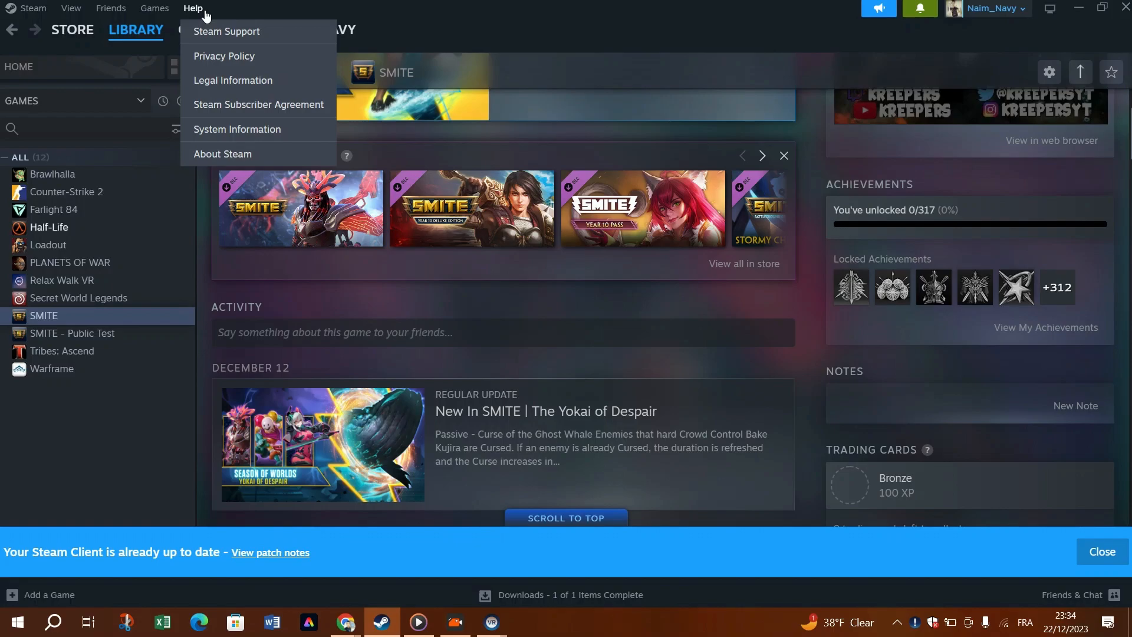
mouse_move(267, 9)
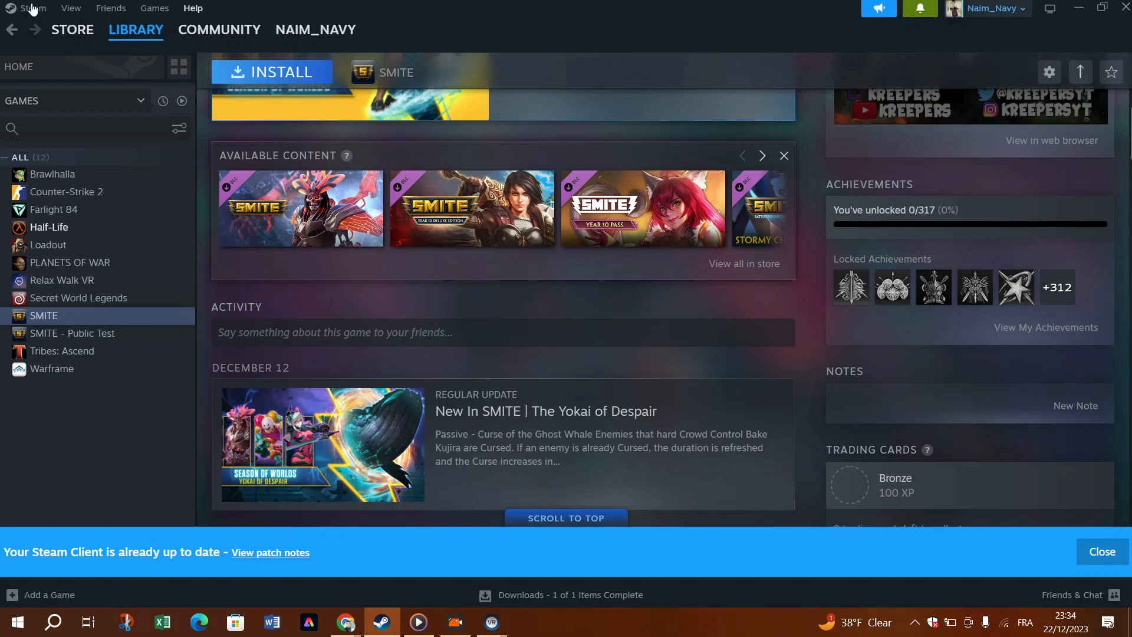
left_click(137, 30)
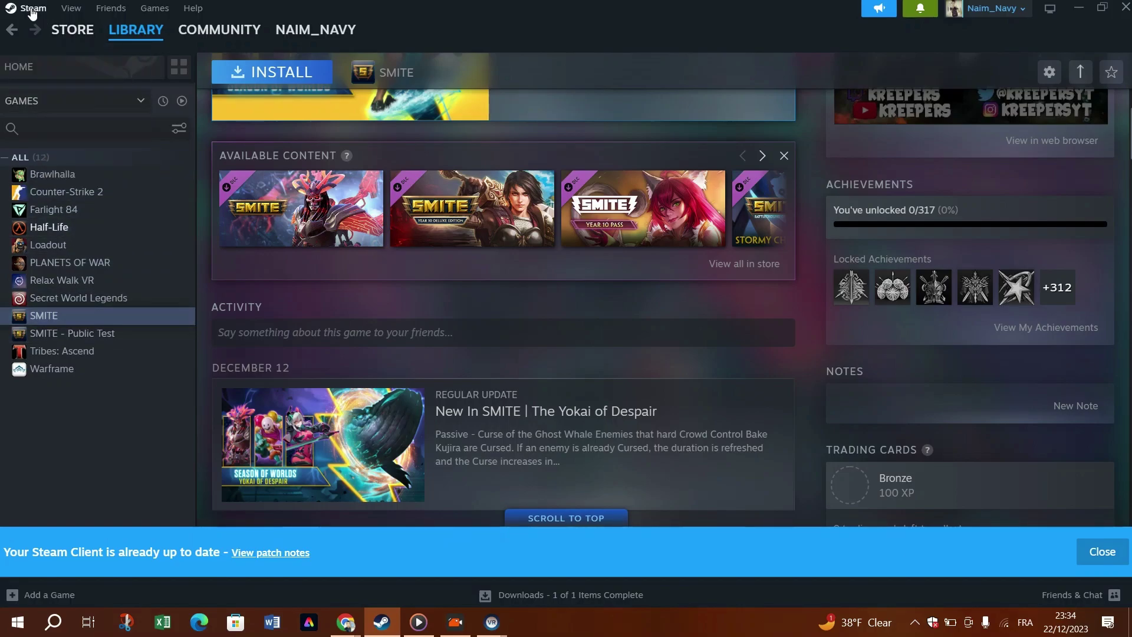
left_click(33, 7)
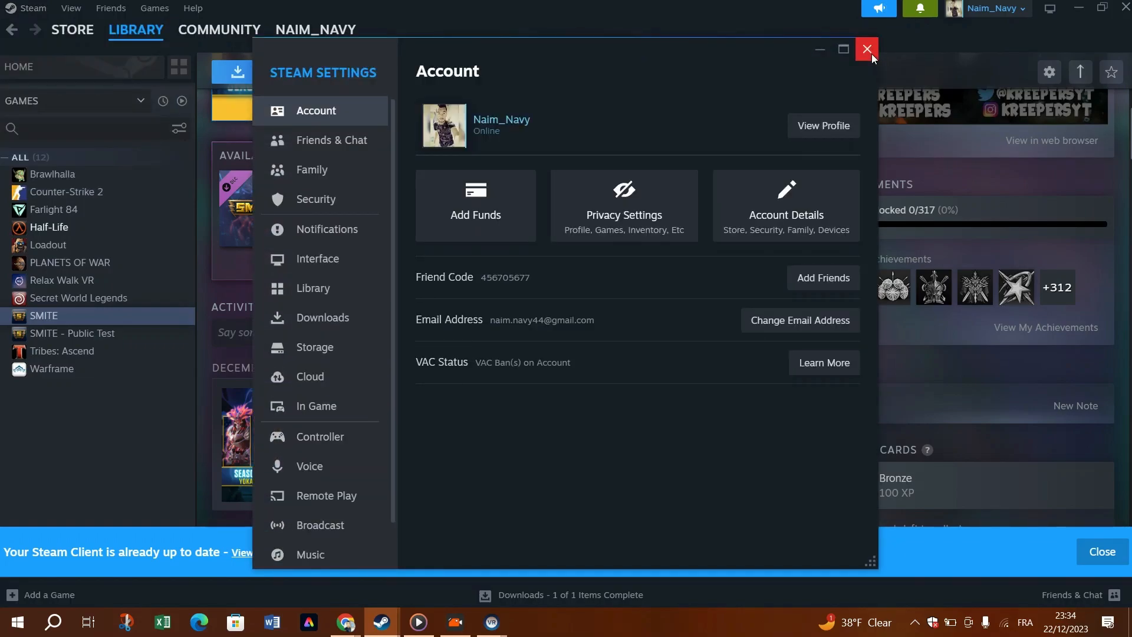
Step: Search the library for 'vr', go to SteamVR Properties > Betas and list the beta branches for oculus_win7and8
left_click(866, 49)
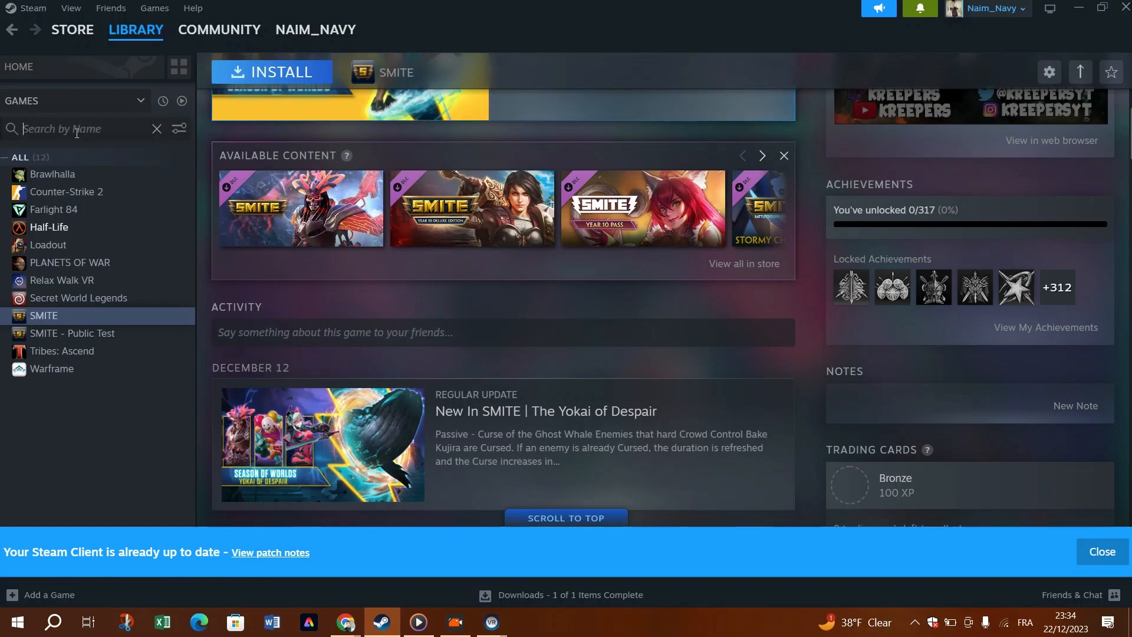
type("v")
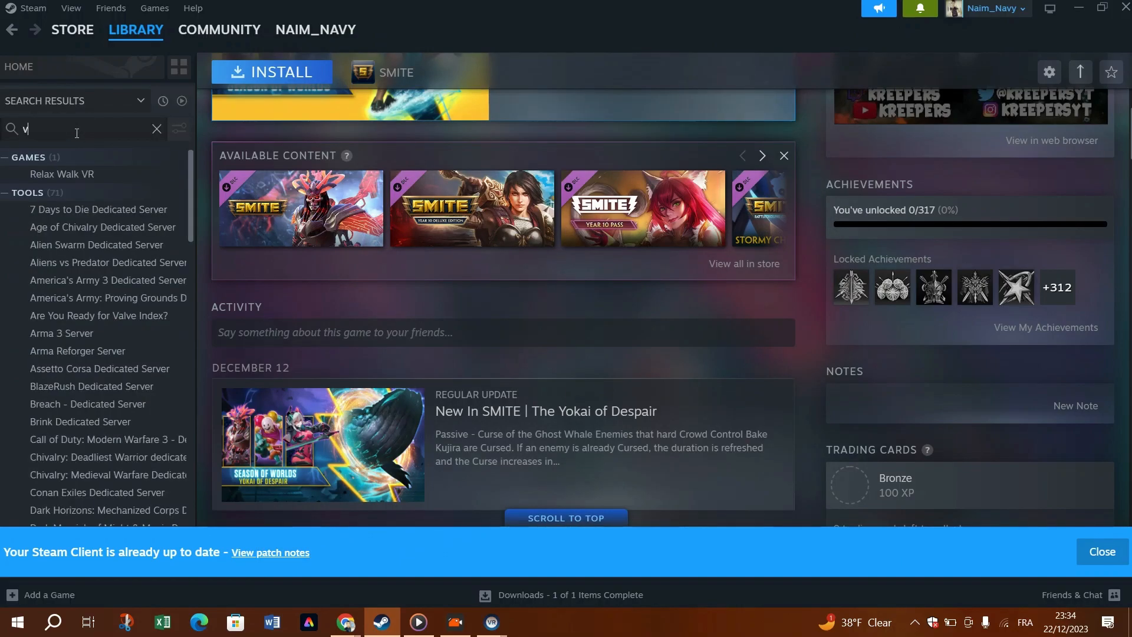
type("r")
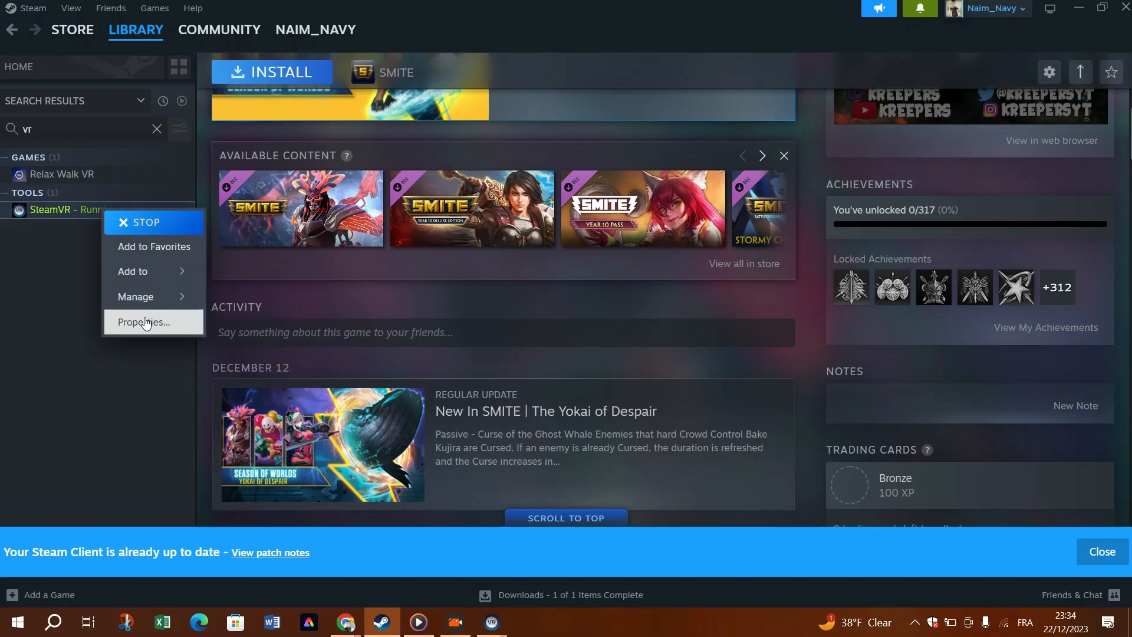
left_click(144, 322)
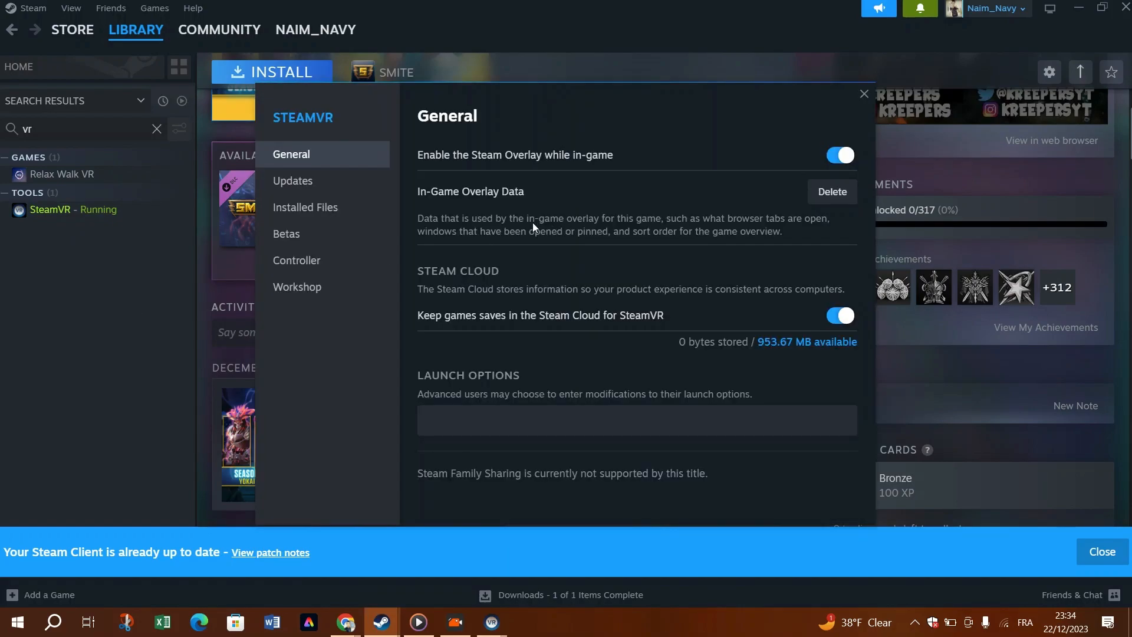
left_click(286, 233)
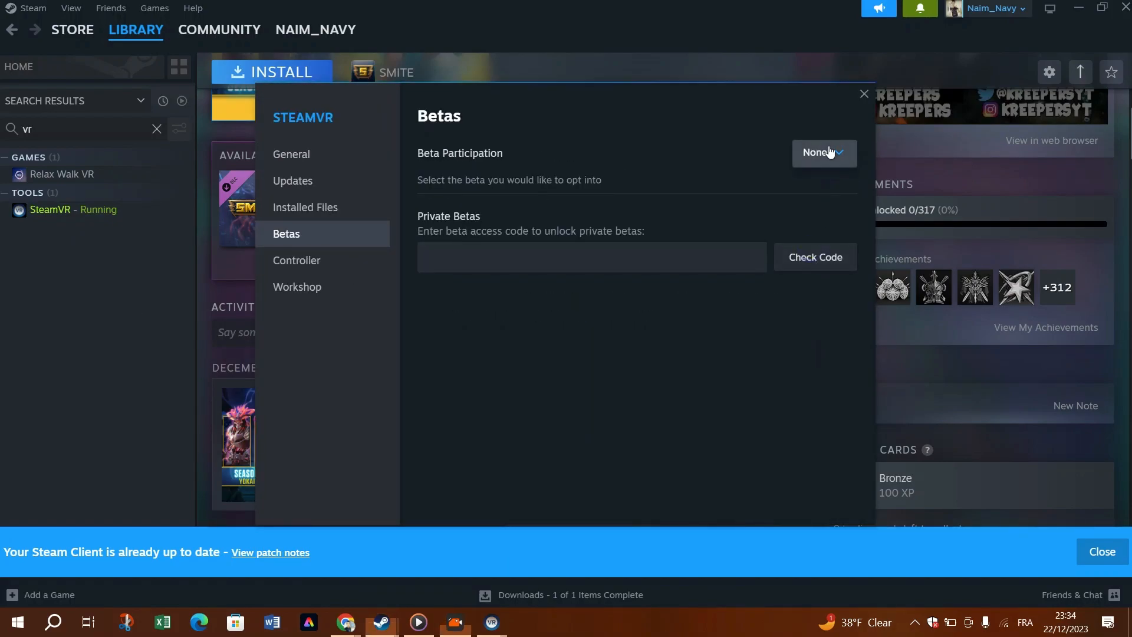
left_click(824, 152)
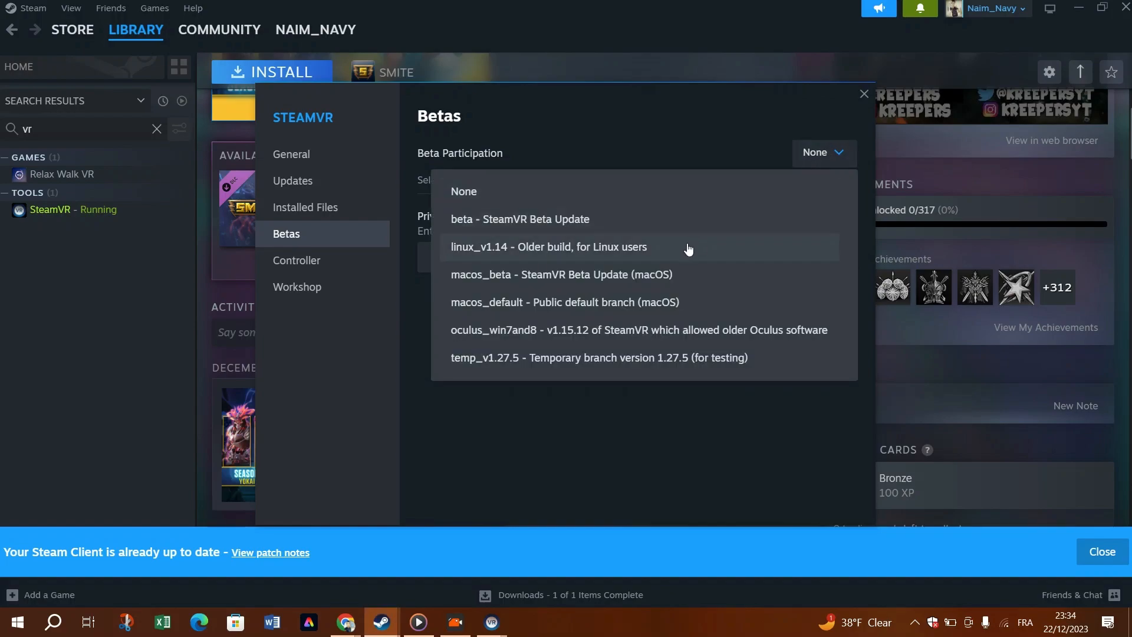
mouse_move(671, 302)
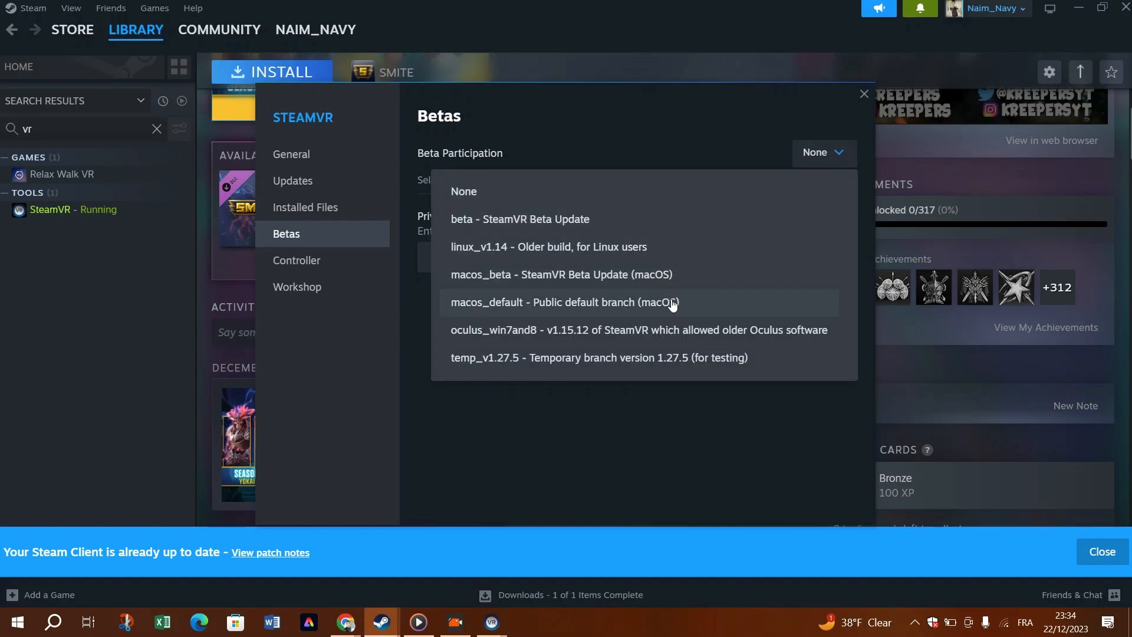
mouse_move(481, 342)
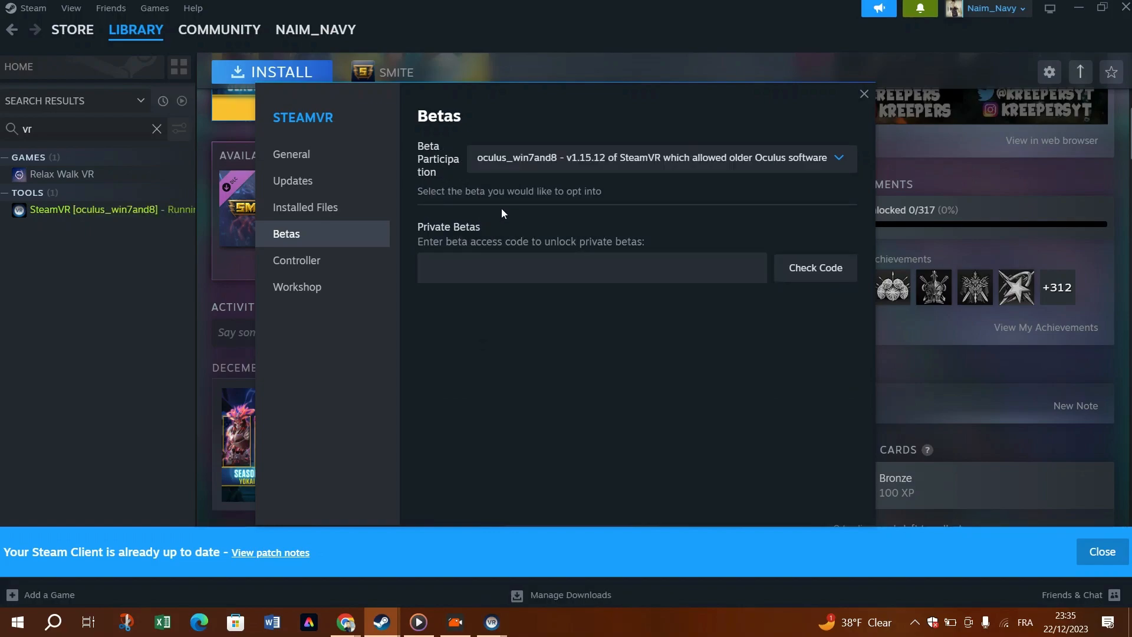
mouse_move(793, 273)
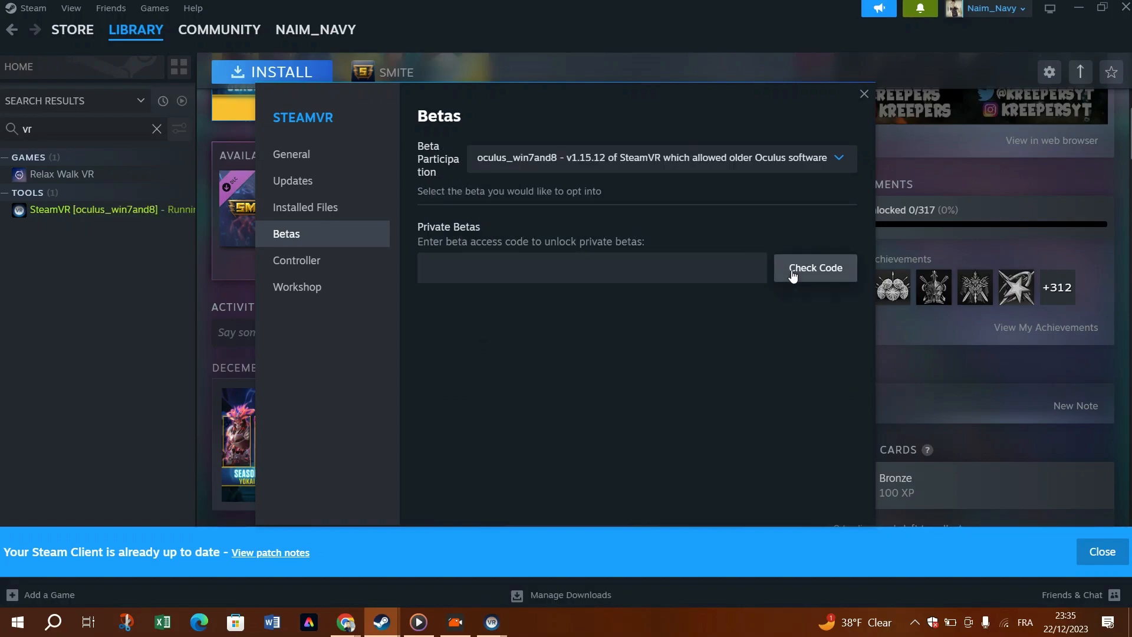
mouse_move(678, 251)
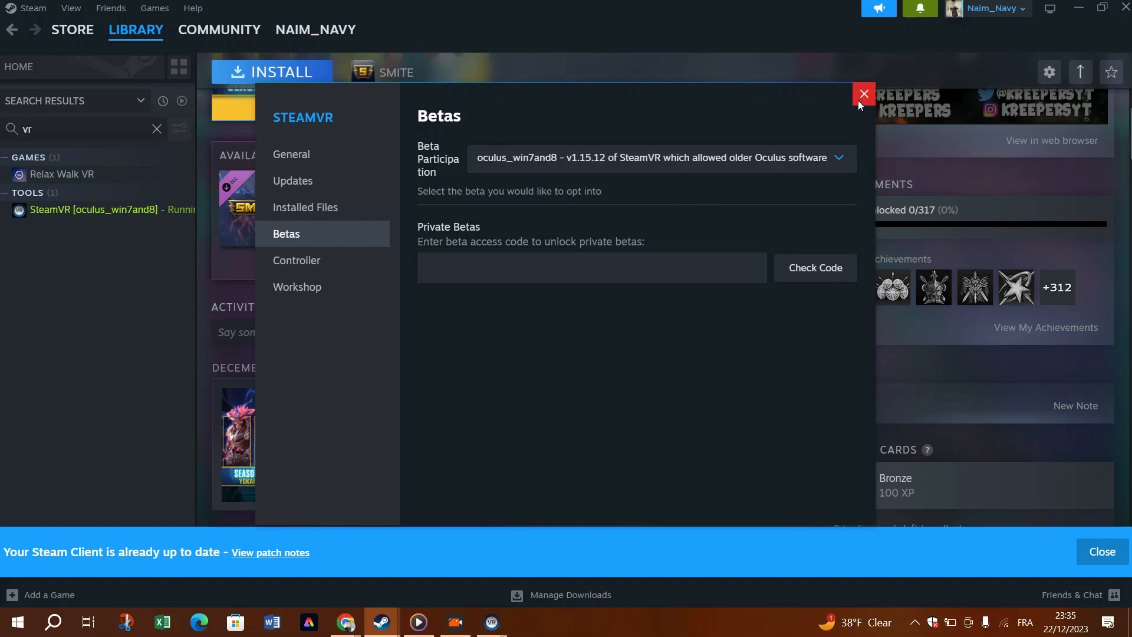
Step: Close SteamVR's properties and bring up the In Game overlay settings in Steam Settings
left_click(864, 94)
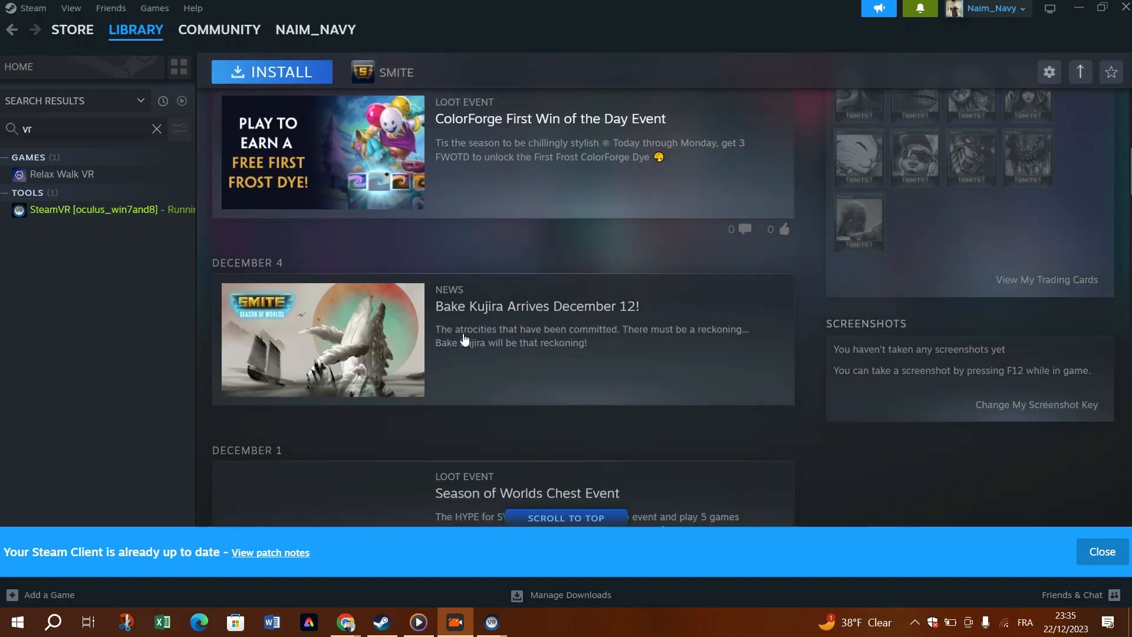
scroll("down", 3)
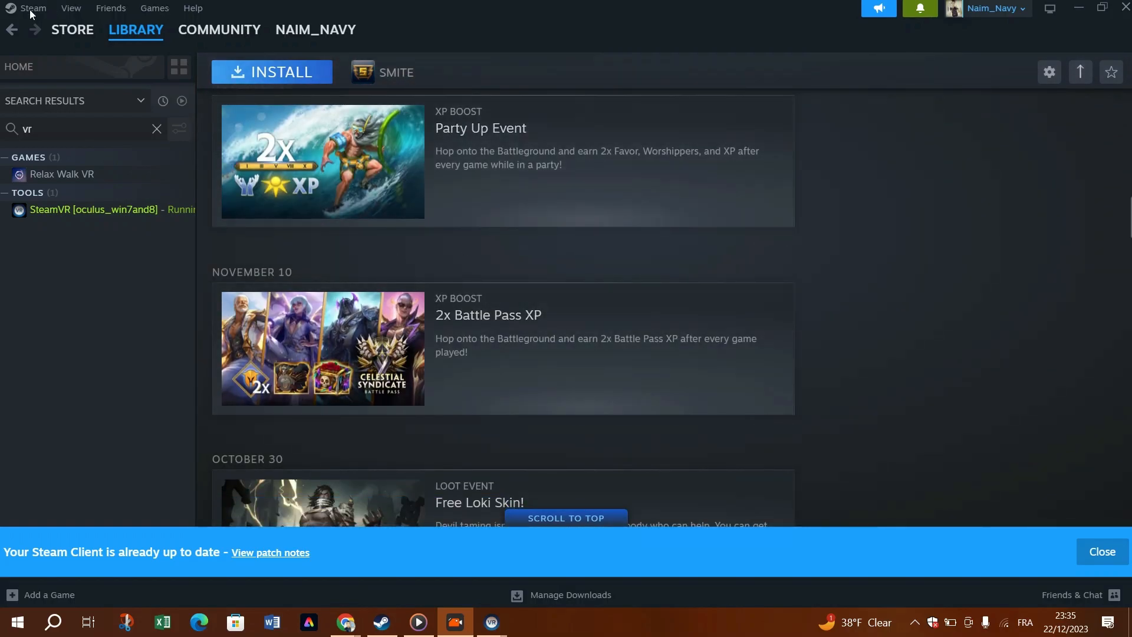
left_click(71, 8)
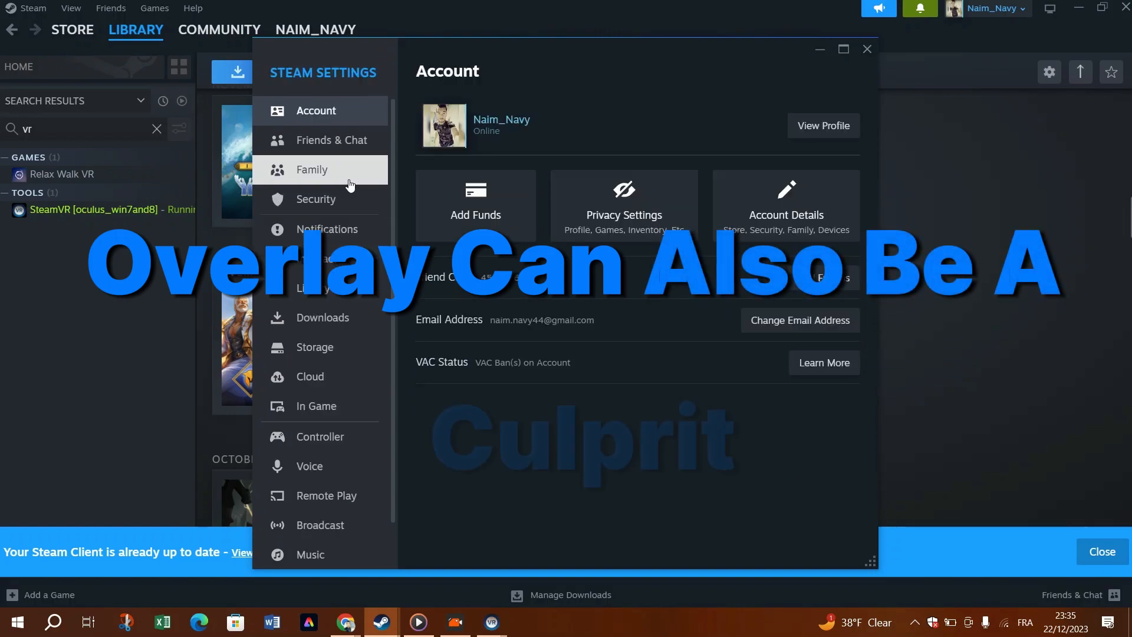
mouse_move(337, 382)
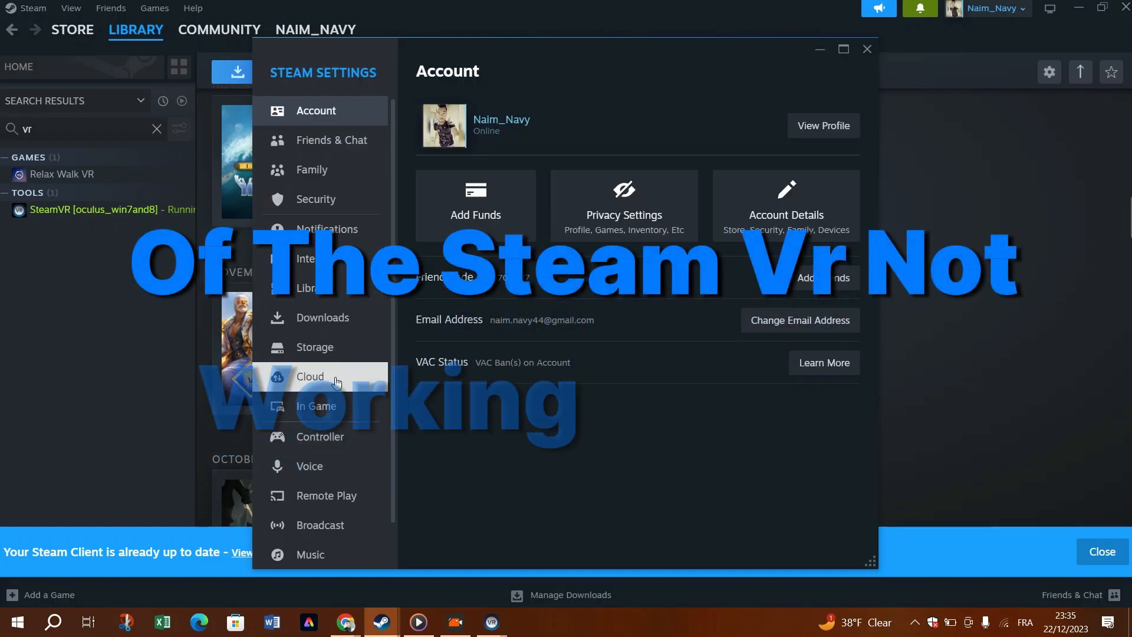
left_click(316, 405)
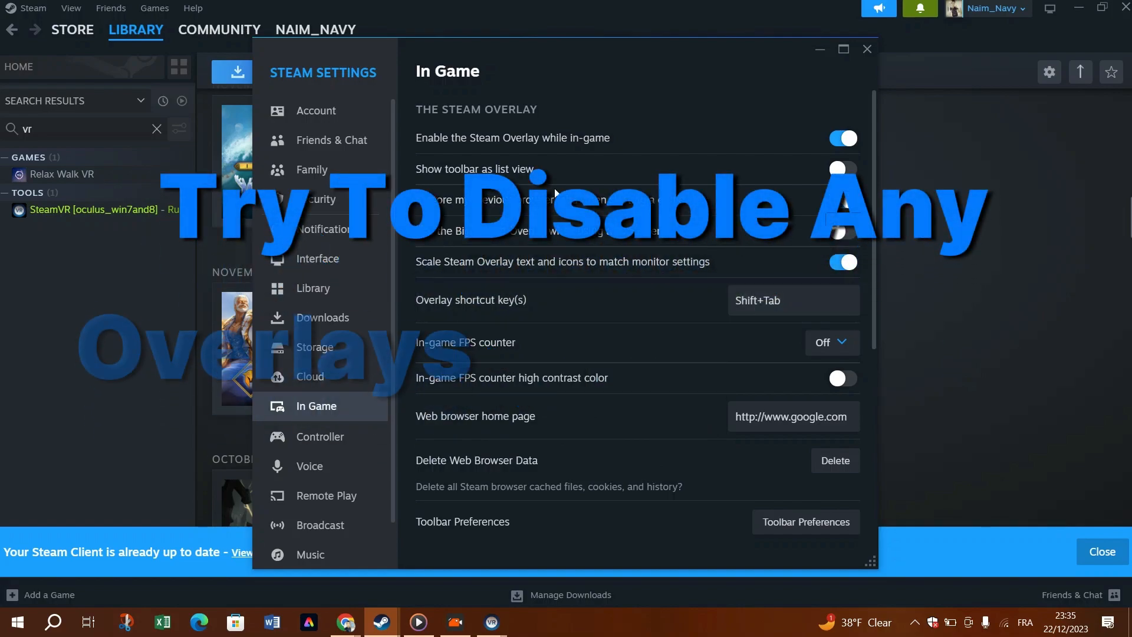
Step: Reopen Steam Settings on the In Game page and scroll through the Steam Overlay options
left_click(866, 50)
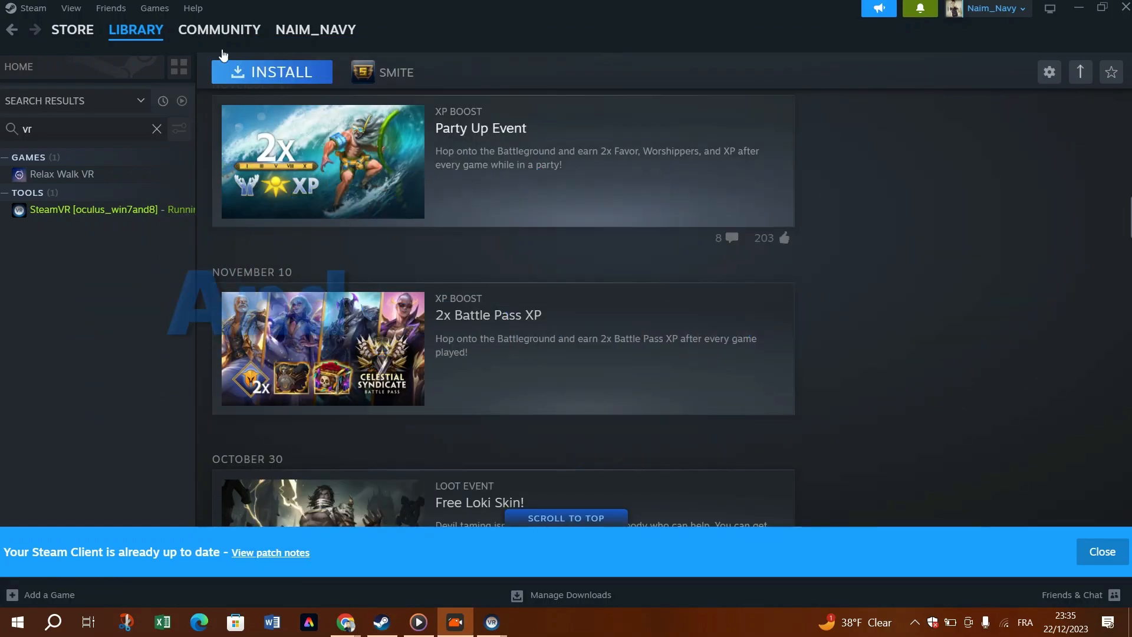
left_click(29, 7)
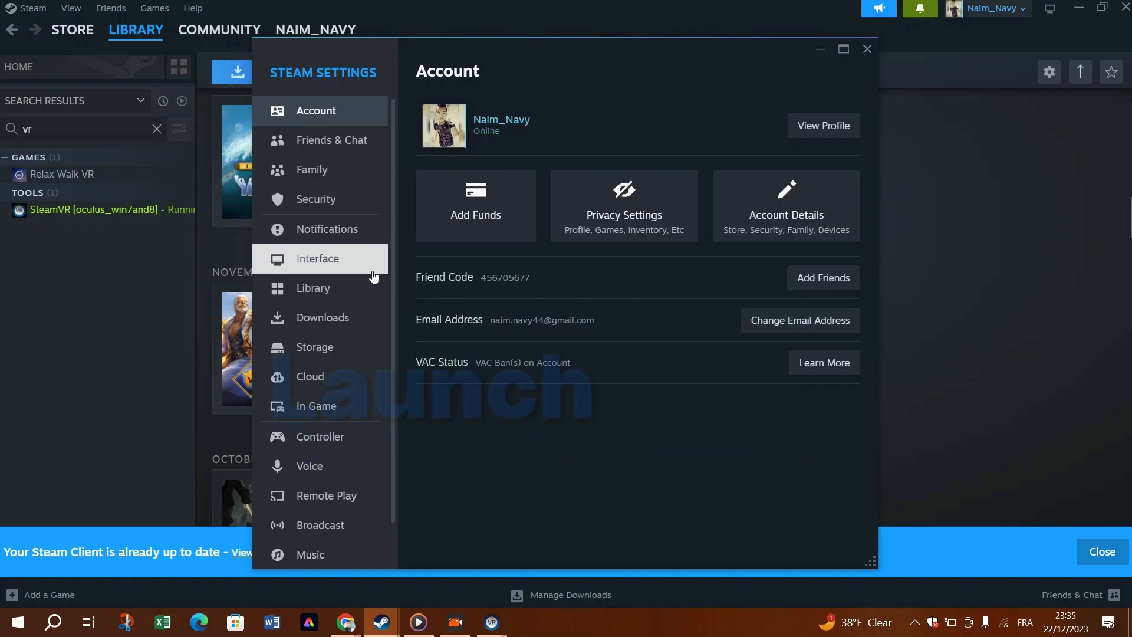
left_click(316, 406)
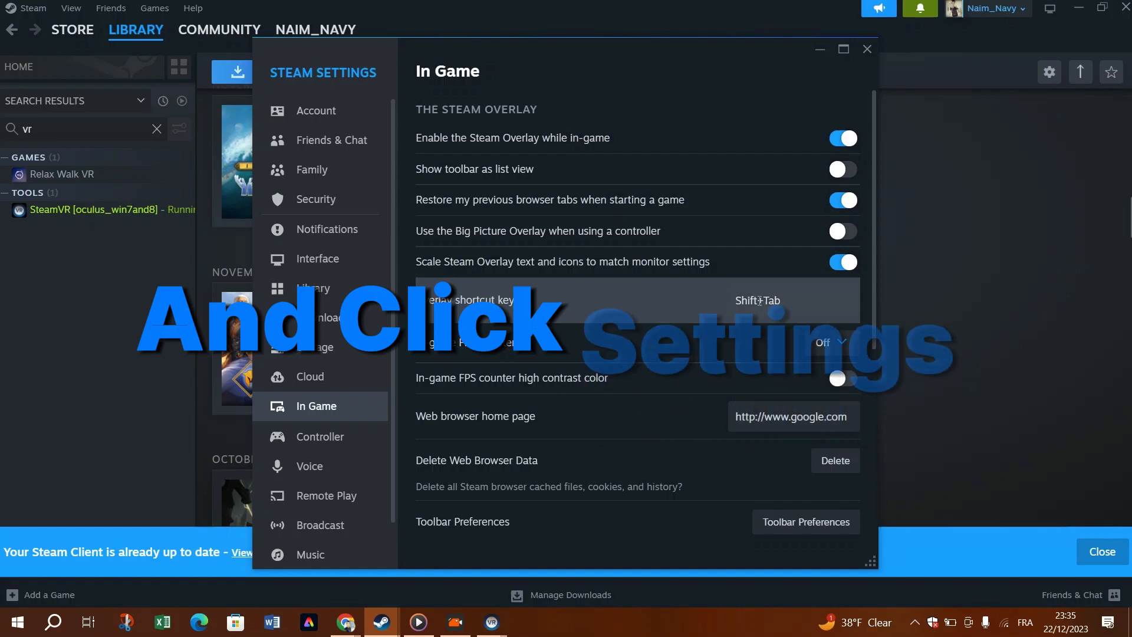
scroll("down", 3)
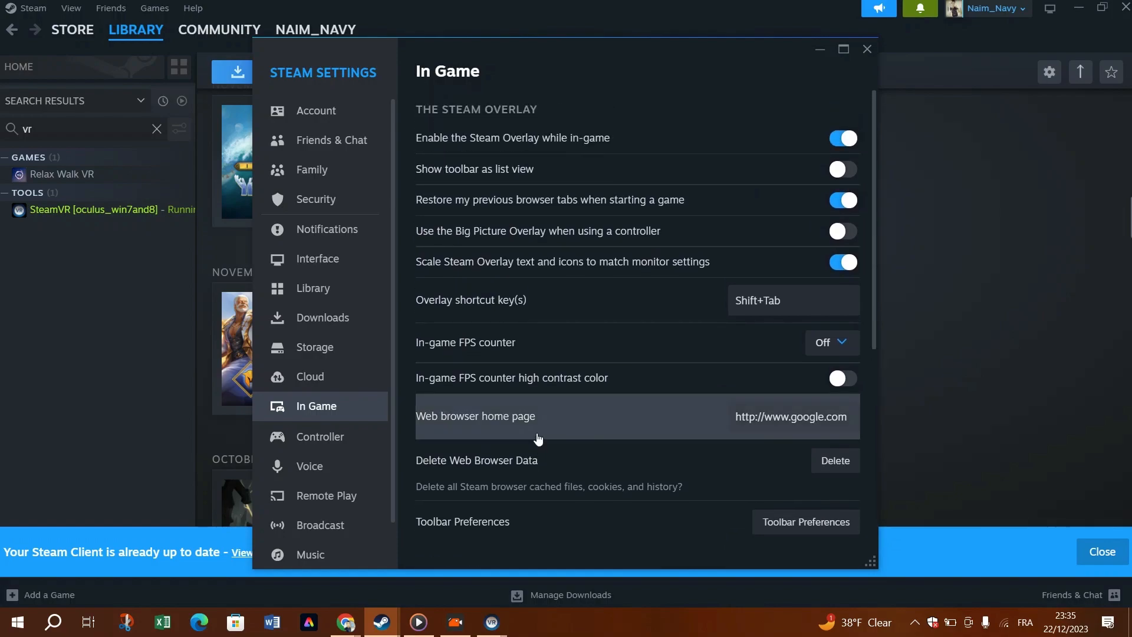
mouse_move(537, 403)
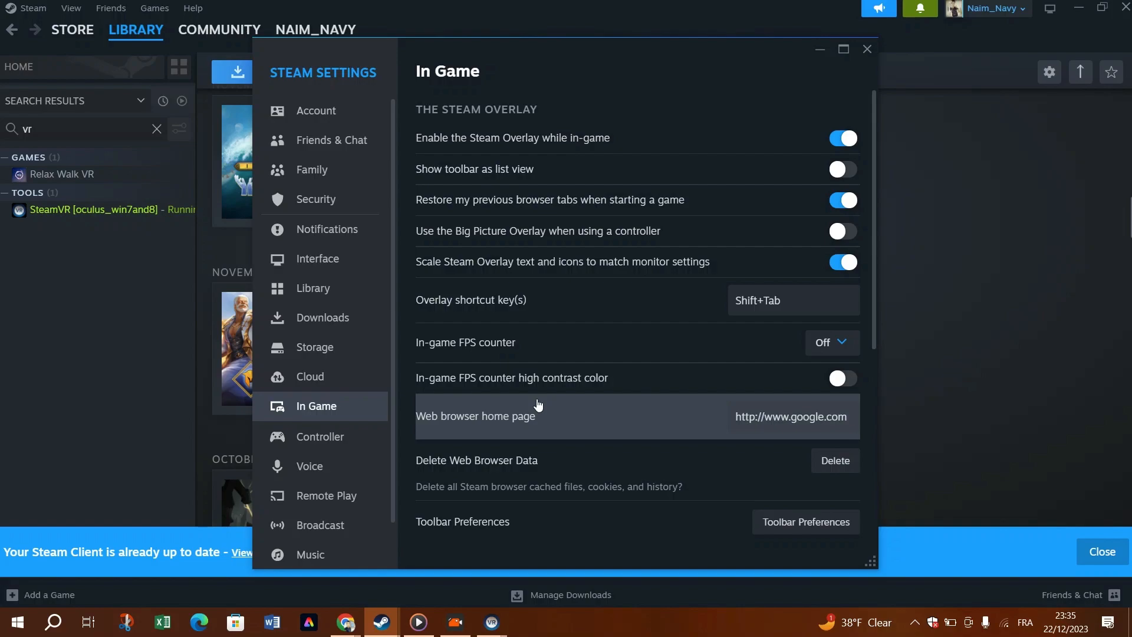
mouse_move(538, 396)
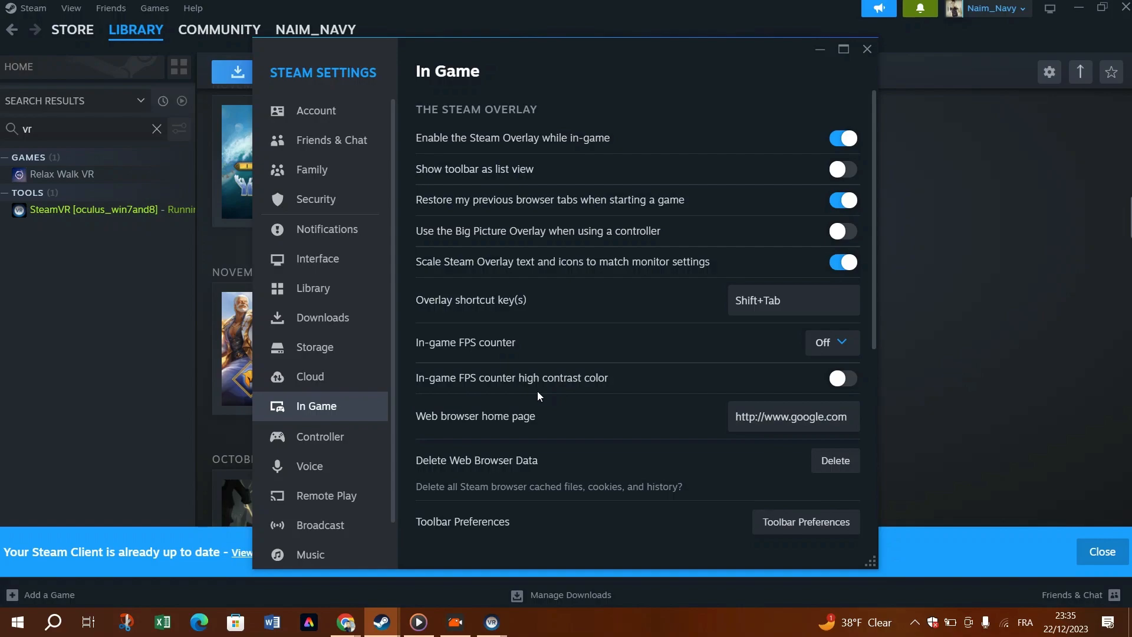
mouse_move(532, 348)
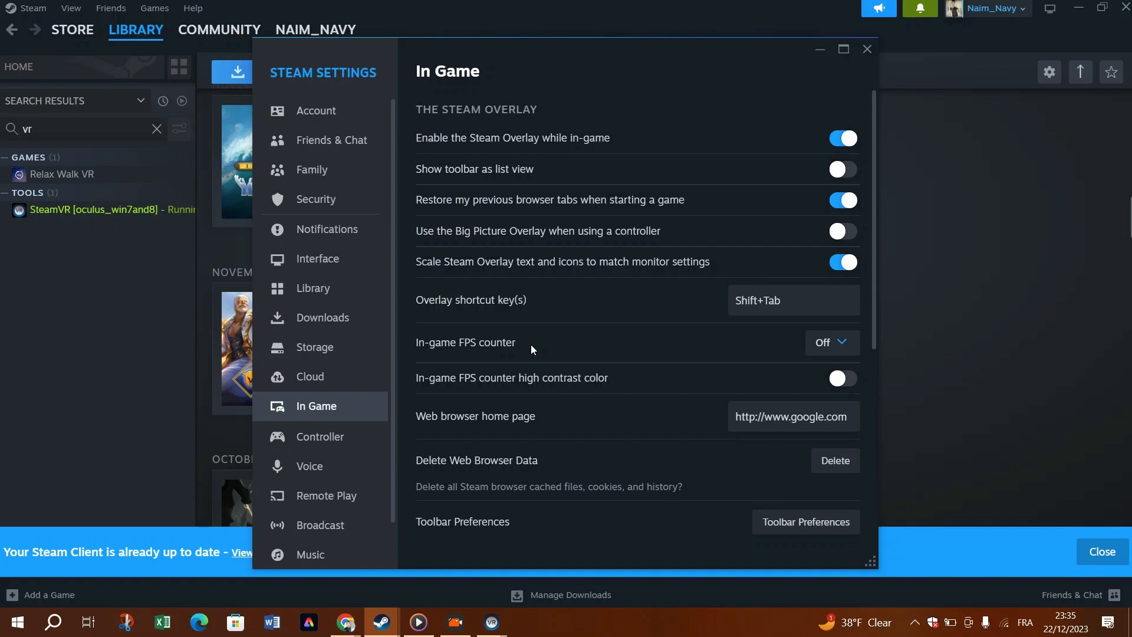
mouse_move(550, 330)
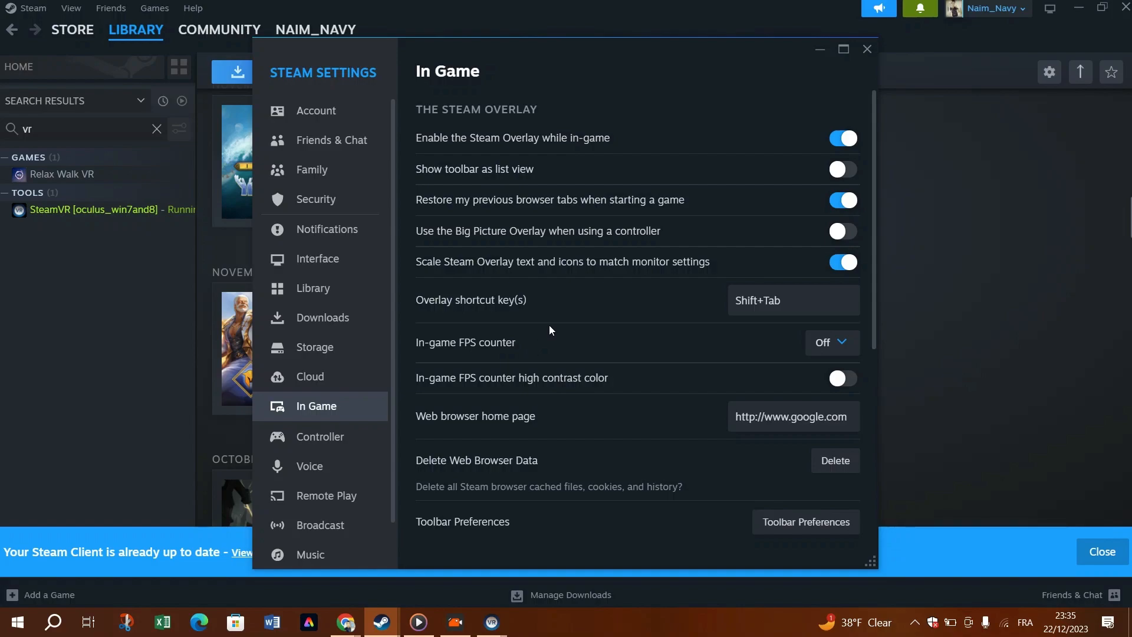
mouse_move(339, 622)
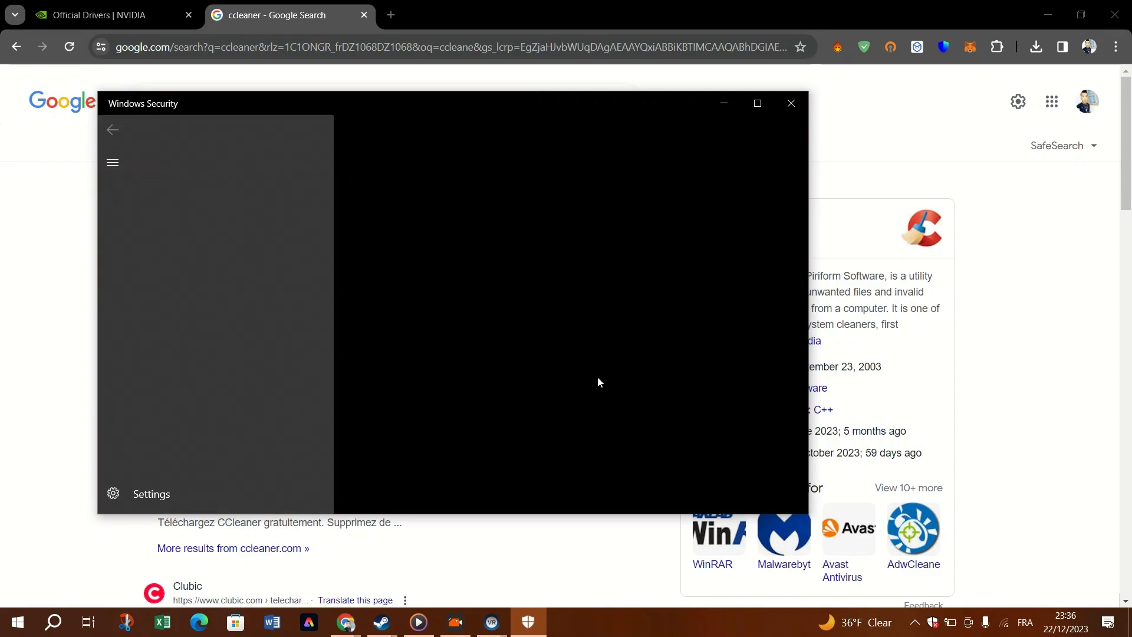
mouse_move(106, 135)
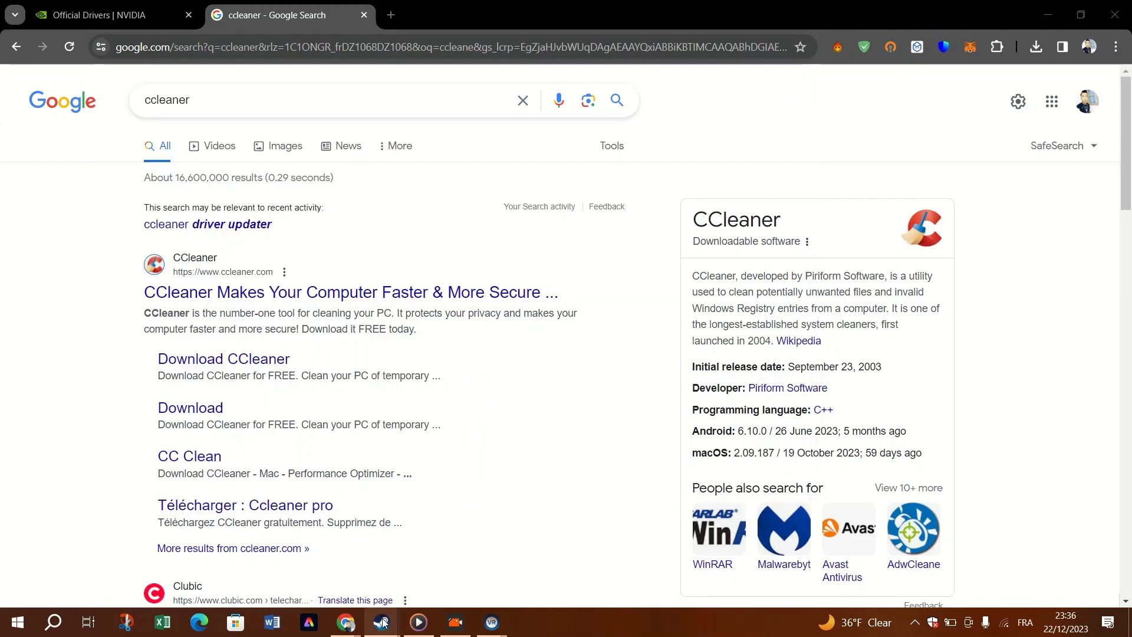
mouse_move(381, 621)
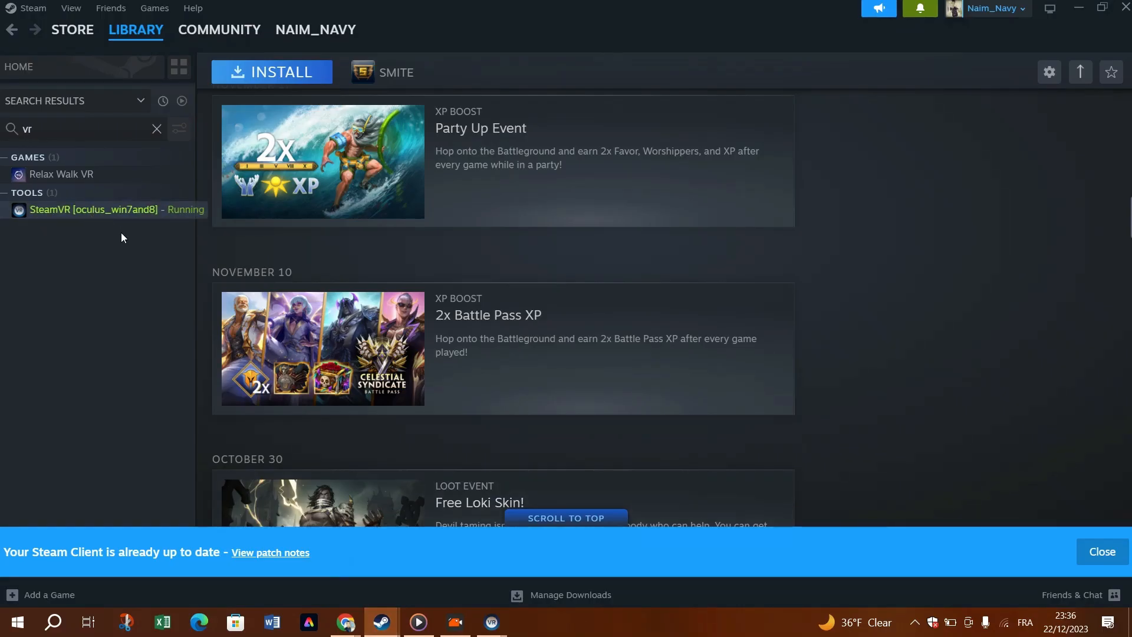
Step: Bring up the context options for the running SteamVR tool in the library
right_click(92, 209)
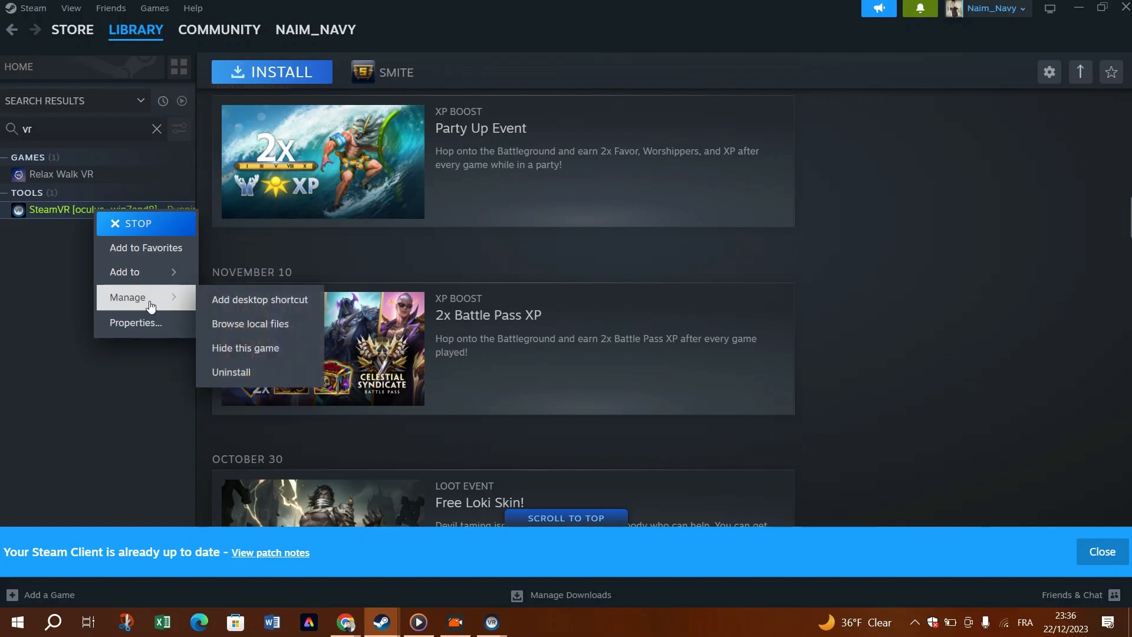
mouse_move(248, 384)
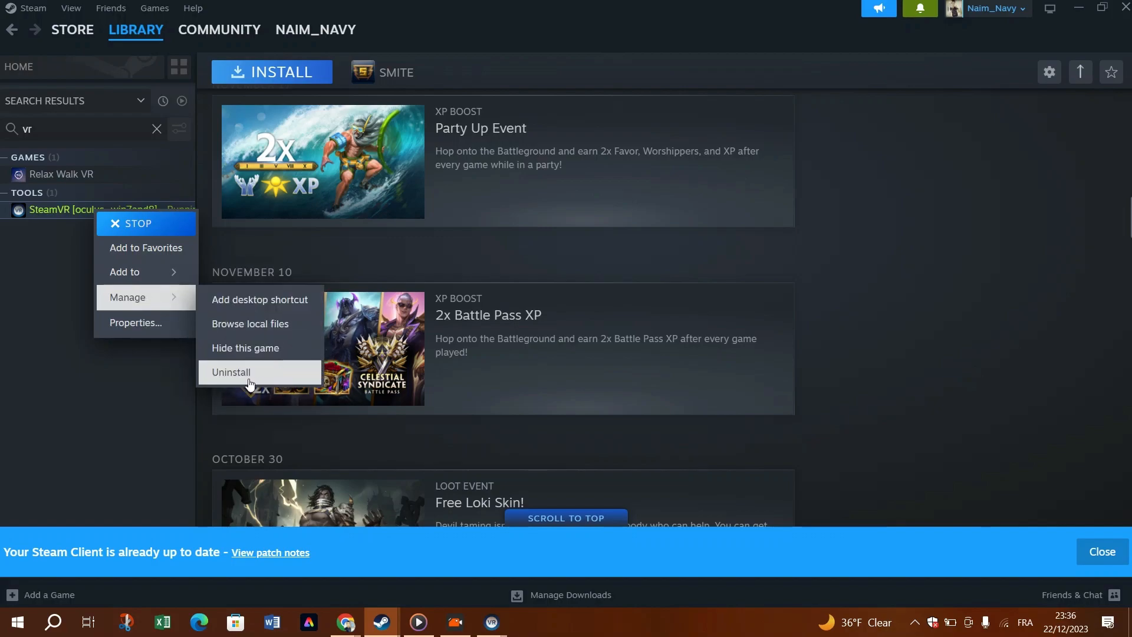
mouse_move(165, 407)
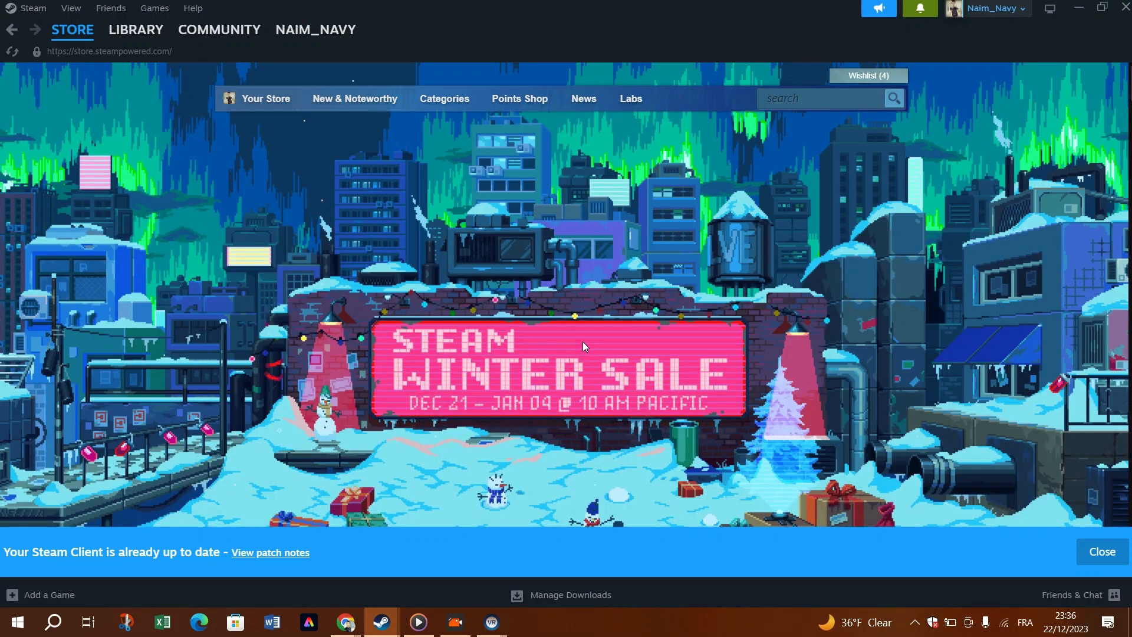
Step: Reopen Steam Settings on the In Game page, scrolled to the Screenshots options
left_click(135, 31)
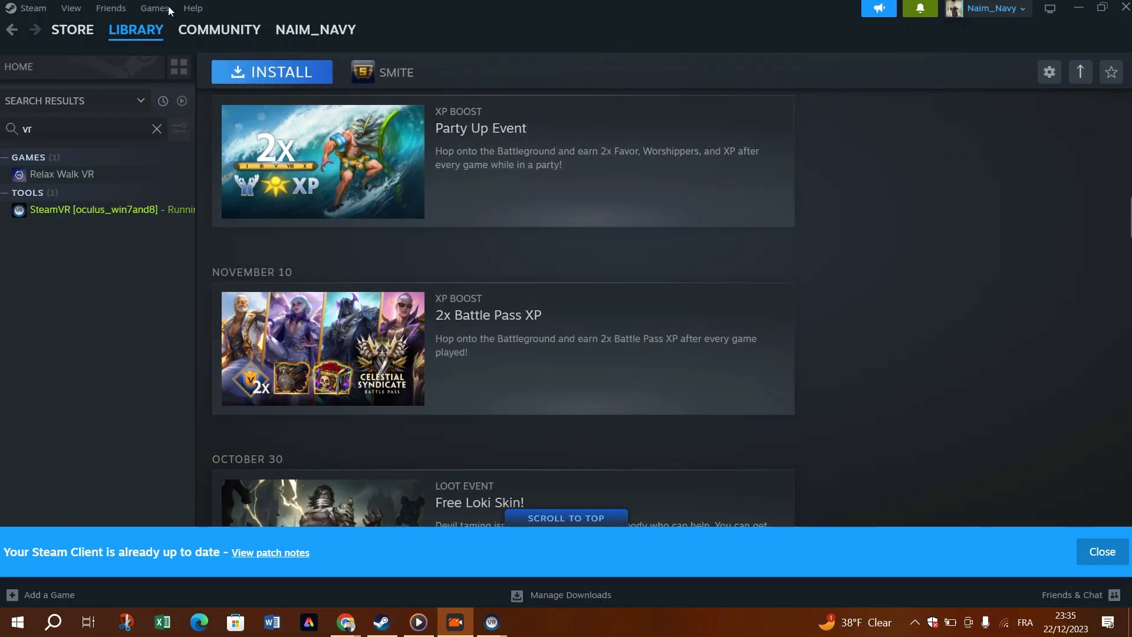
left_click(33, 7)
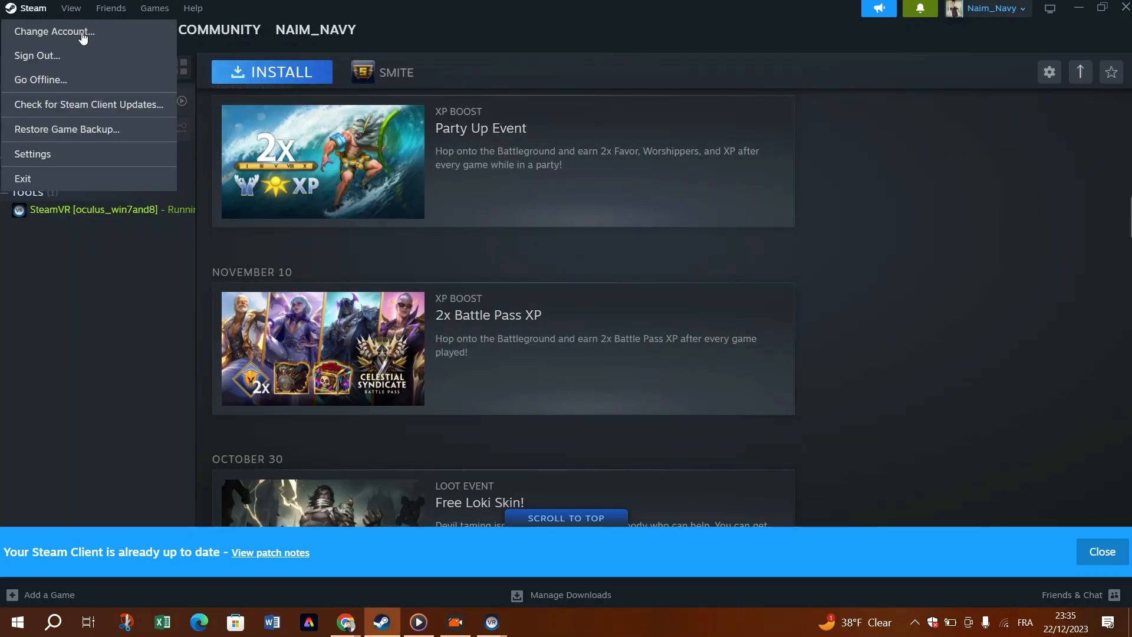
mouse_move(34, 132)
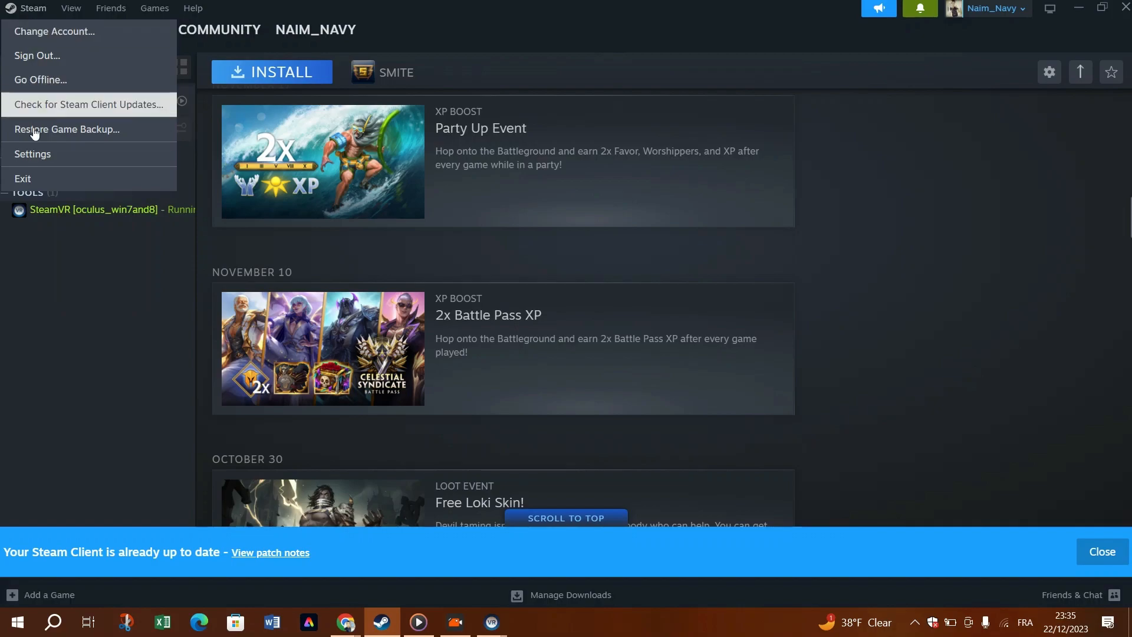
left_click(33, 153)
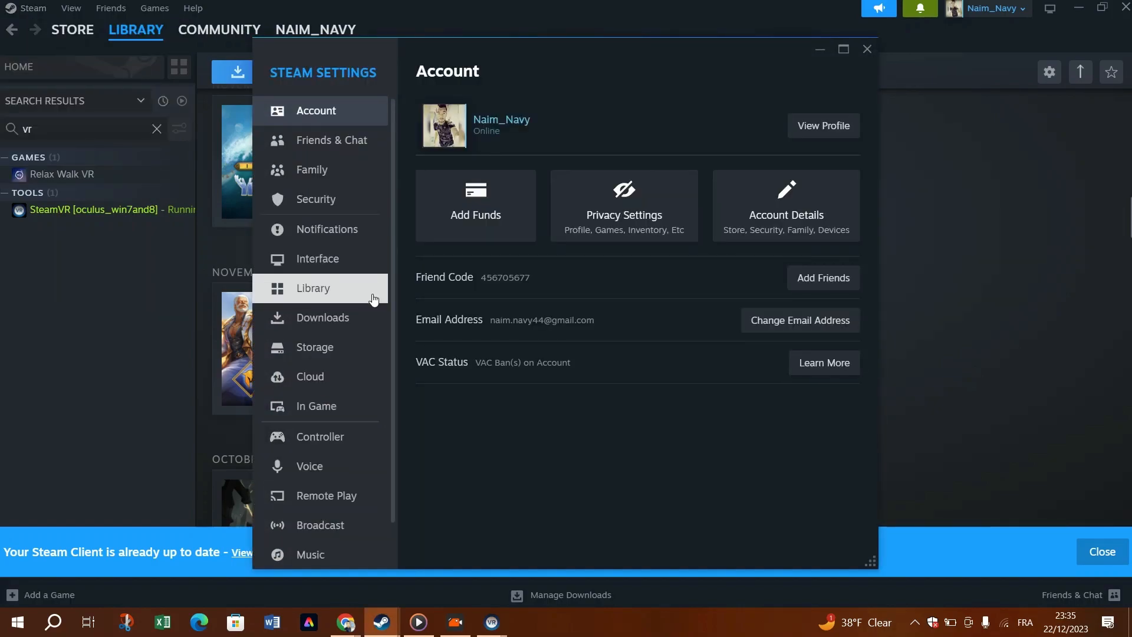
left_click(316, 405)
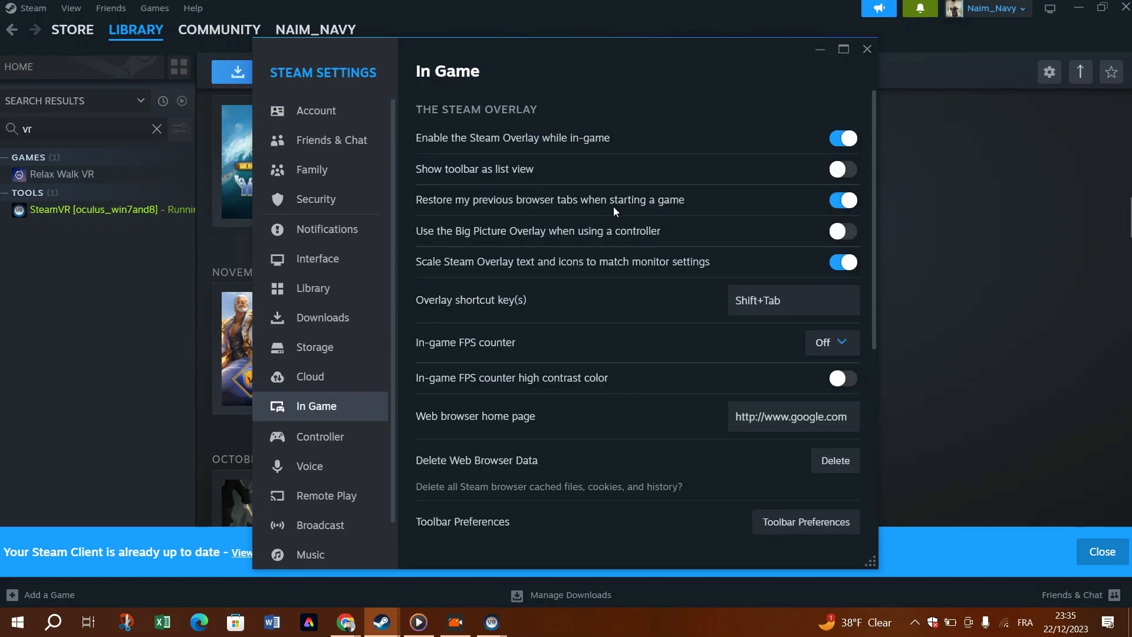
left_click(759, 300)
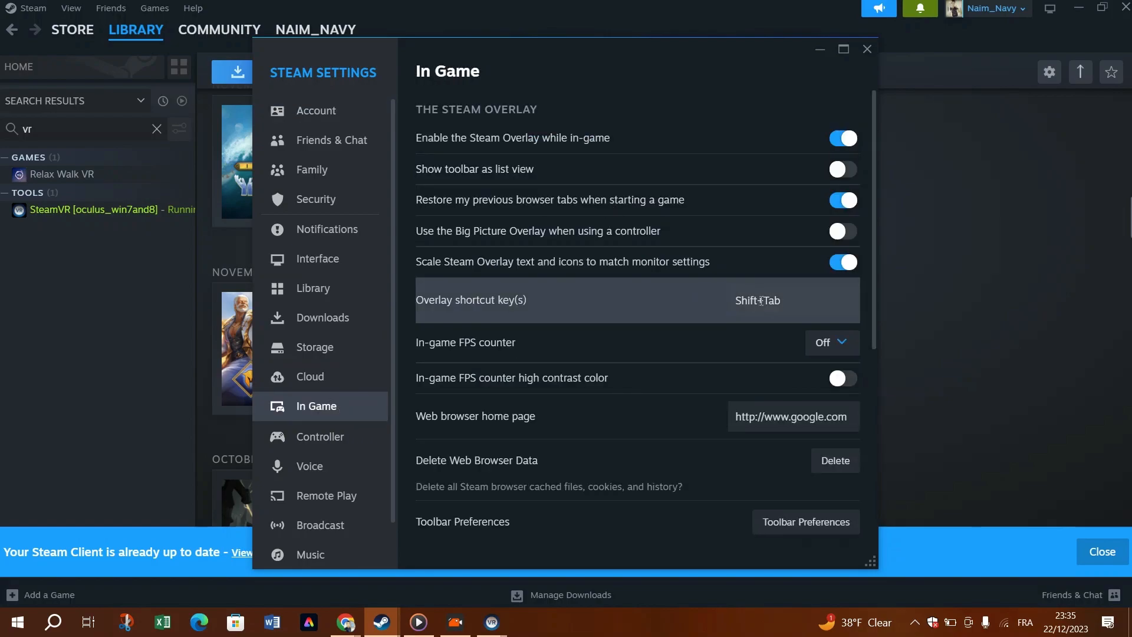
scroll("down", 3)
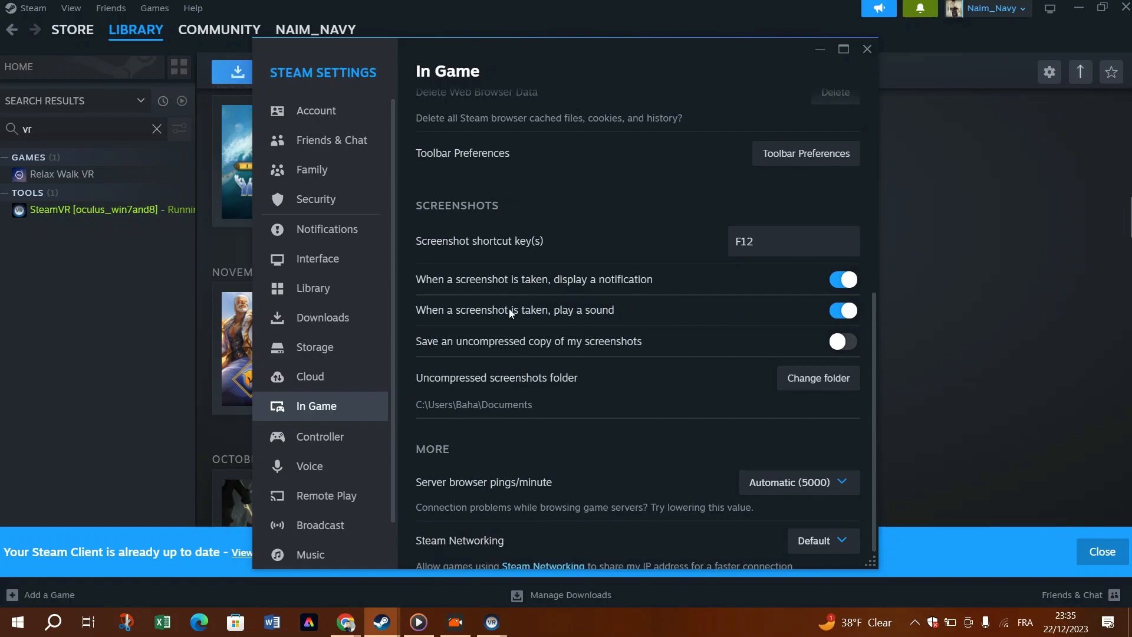